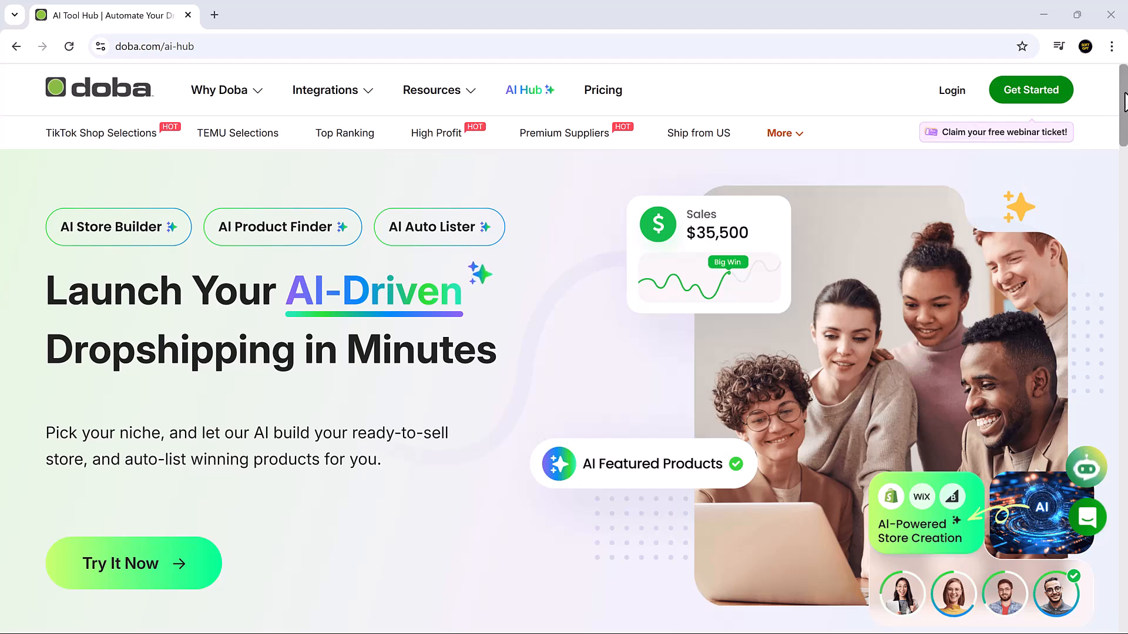
# Step: Read through the AI Hub landing page, then launch the dashboard with 'Try It Now'
pyautogui.scroll(-3)
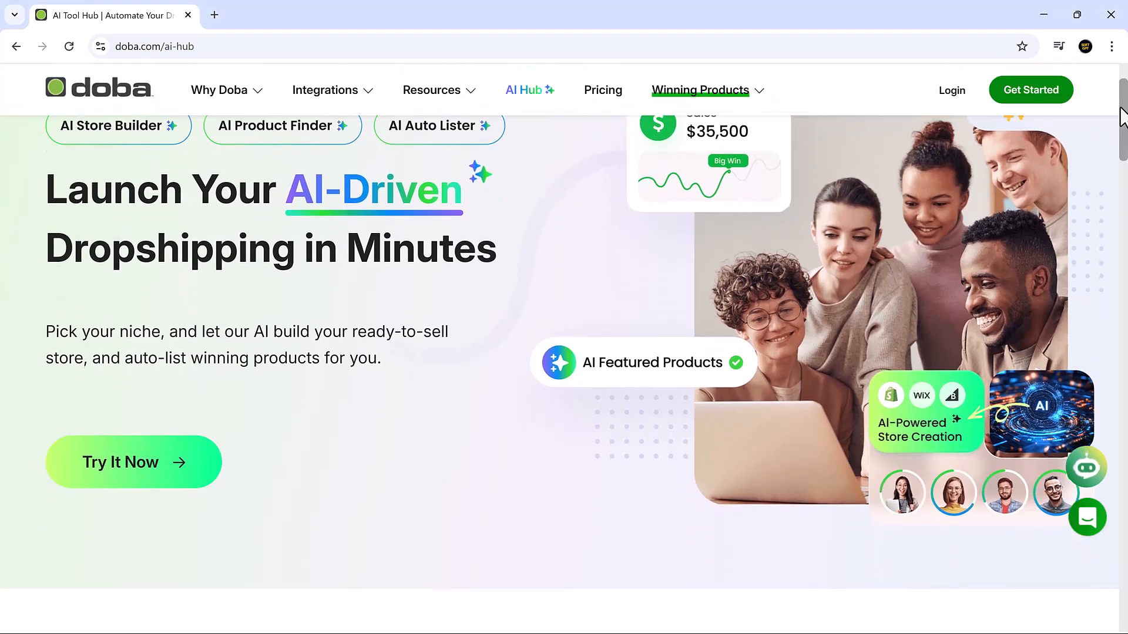
pyautogui.scroll(-3)
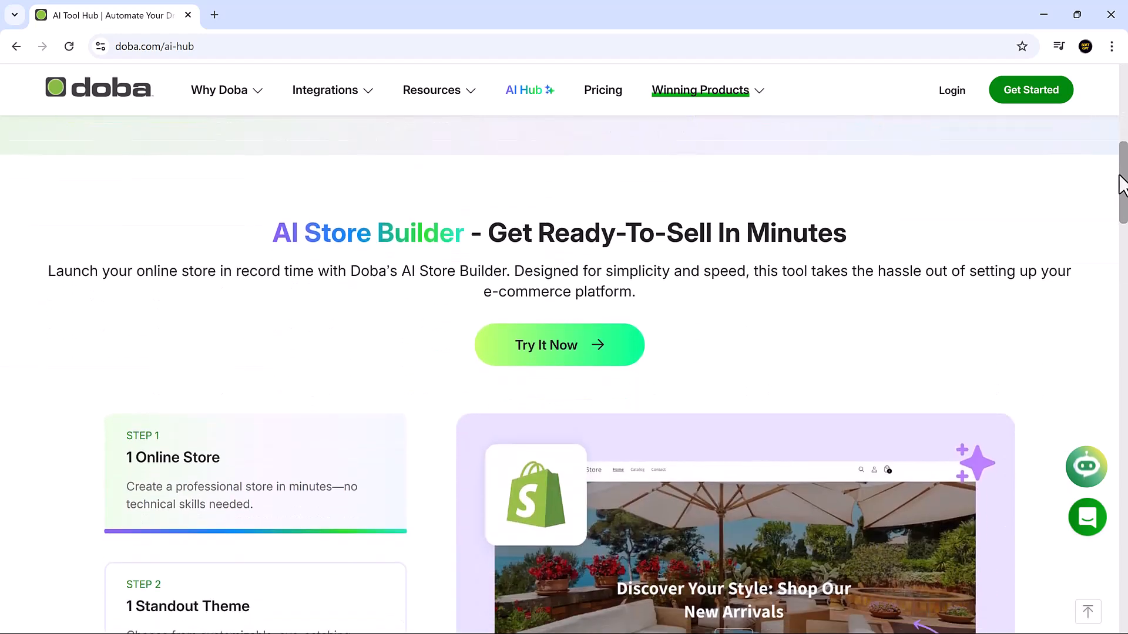
pyautogui.scroll(-3)
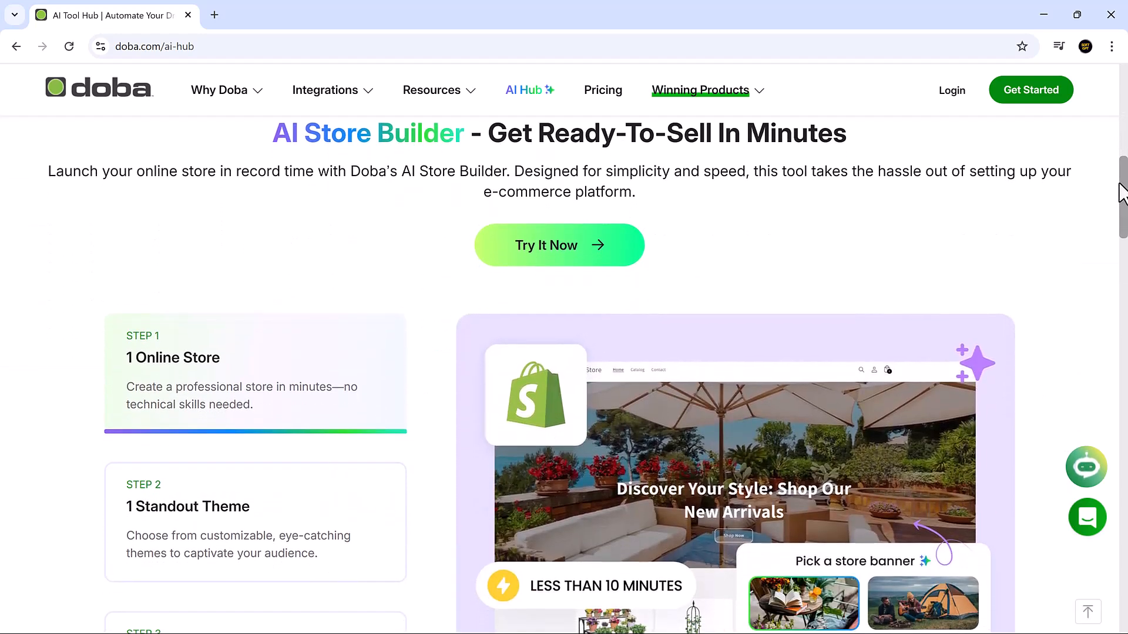
pyautogui.scroll(-3)
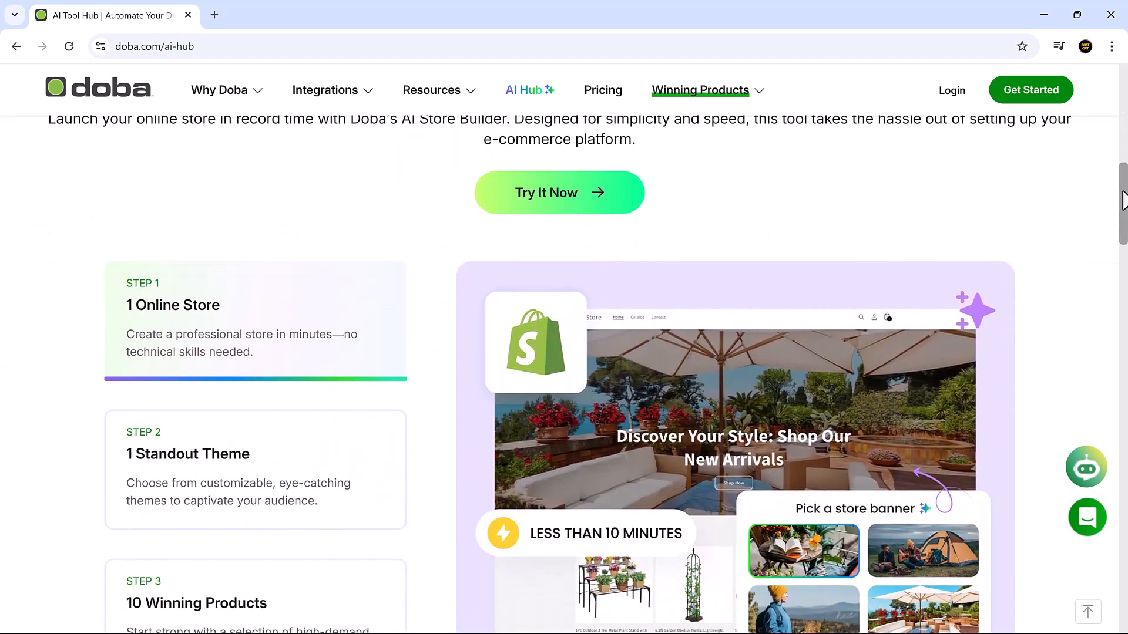
pyautogui.scroll(-3)
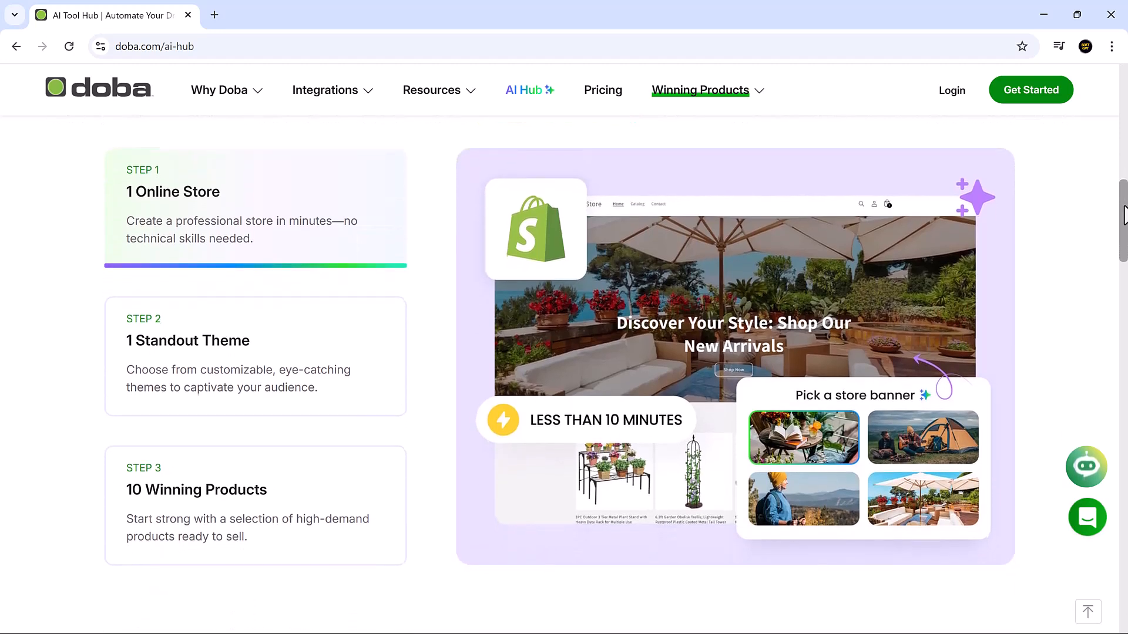
pyautogui.scroll(-3)
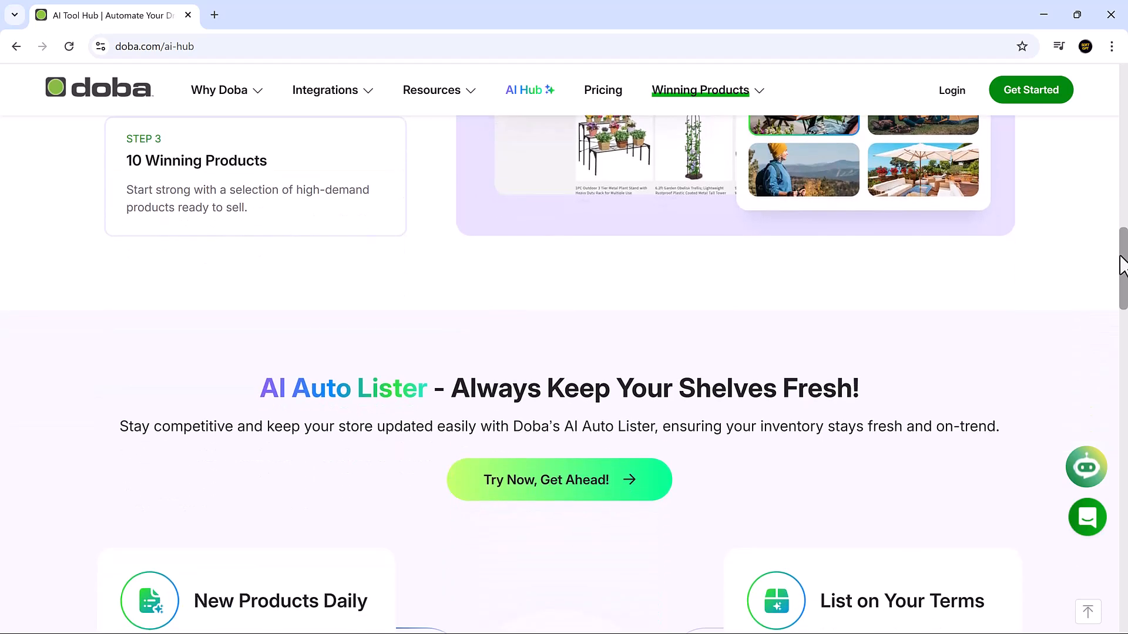
pyautogui.scroll(-3)
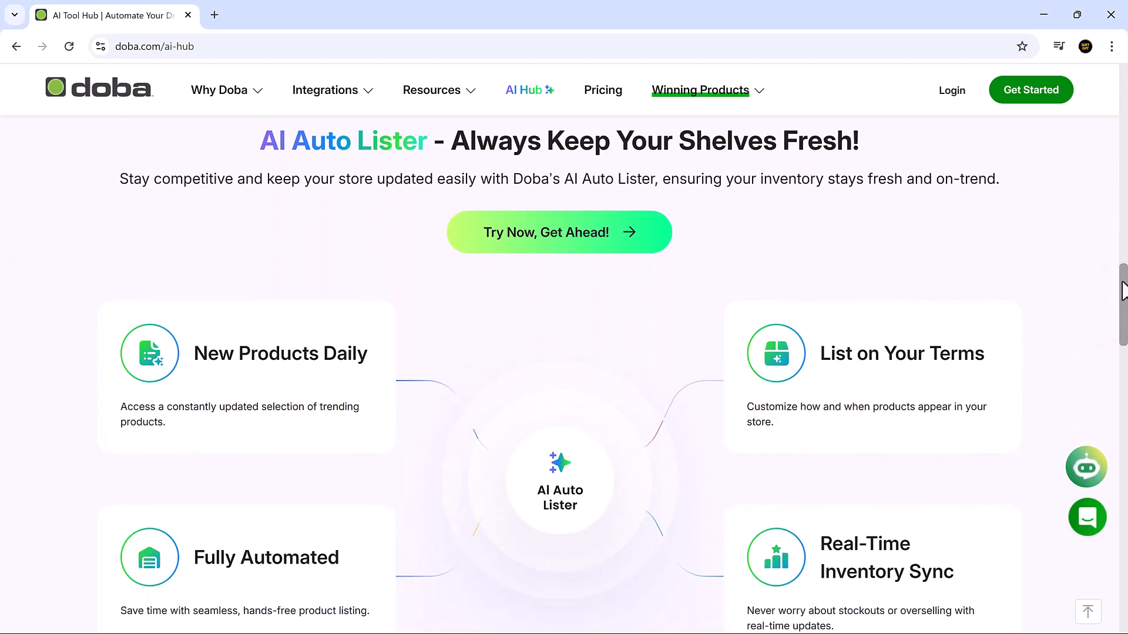
pyautogui.scroll(-3)
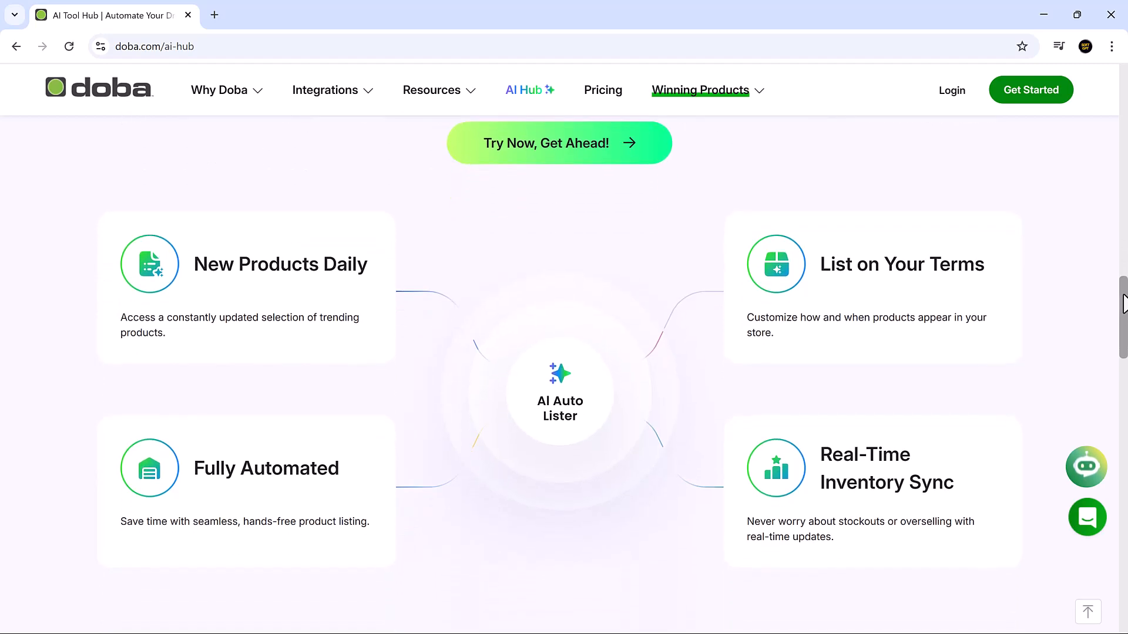
pyautogui.scroll(-3)
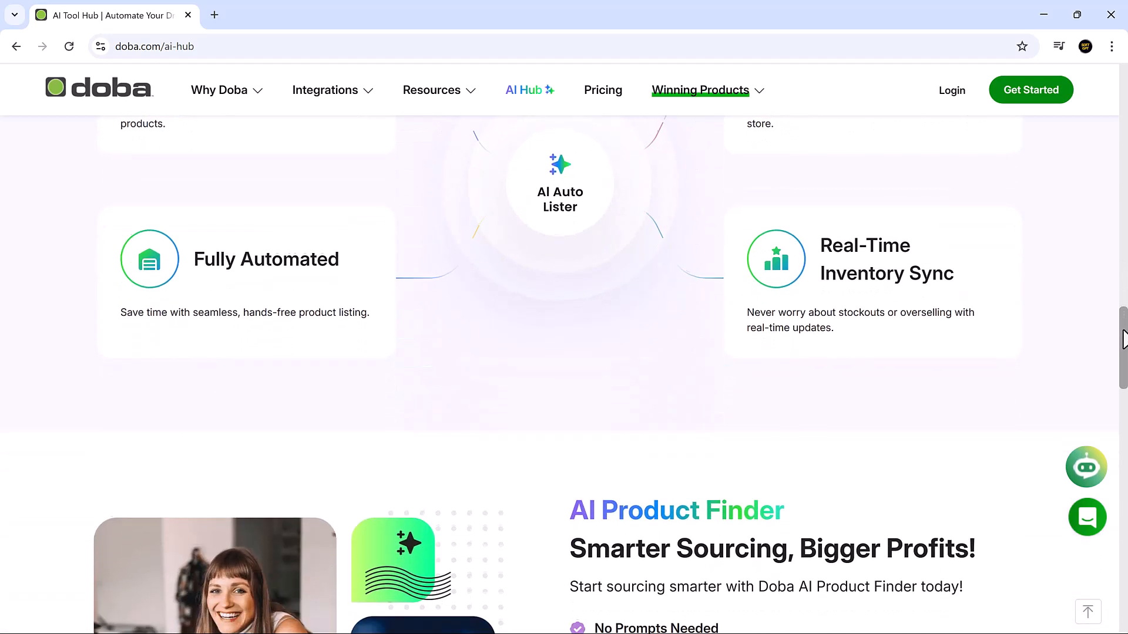
pyautogui.scroll(-3)
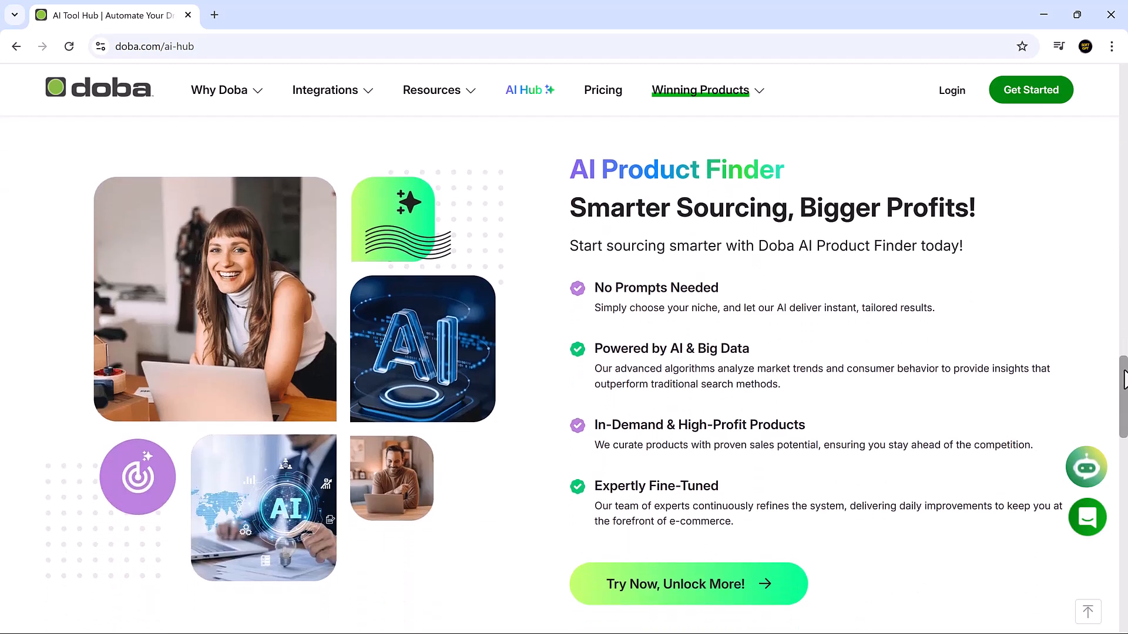
pyautogui.scroll(-3)
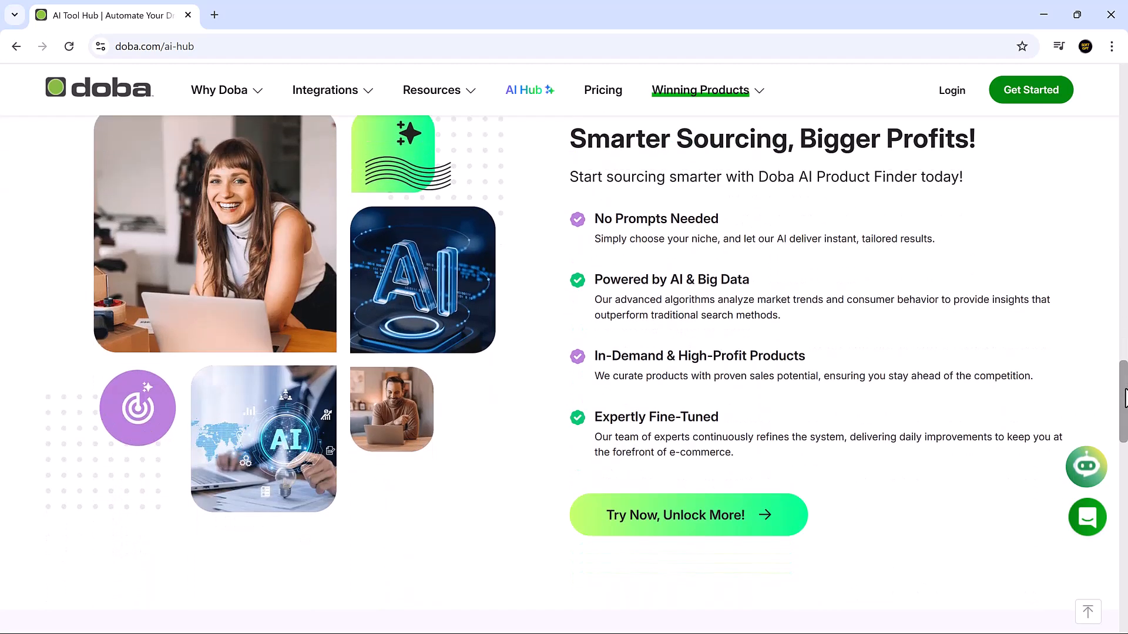
pyautogui.scroll(-3)
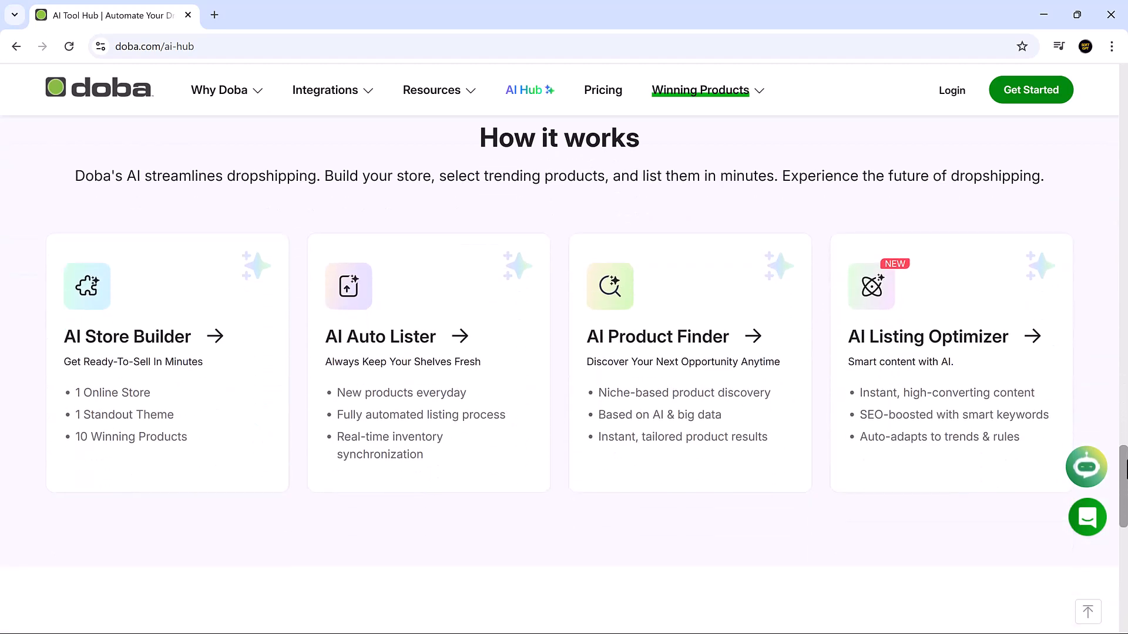
pyautogui.scroll(-3)
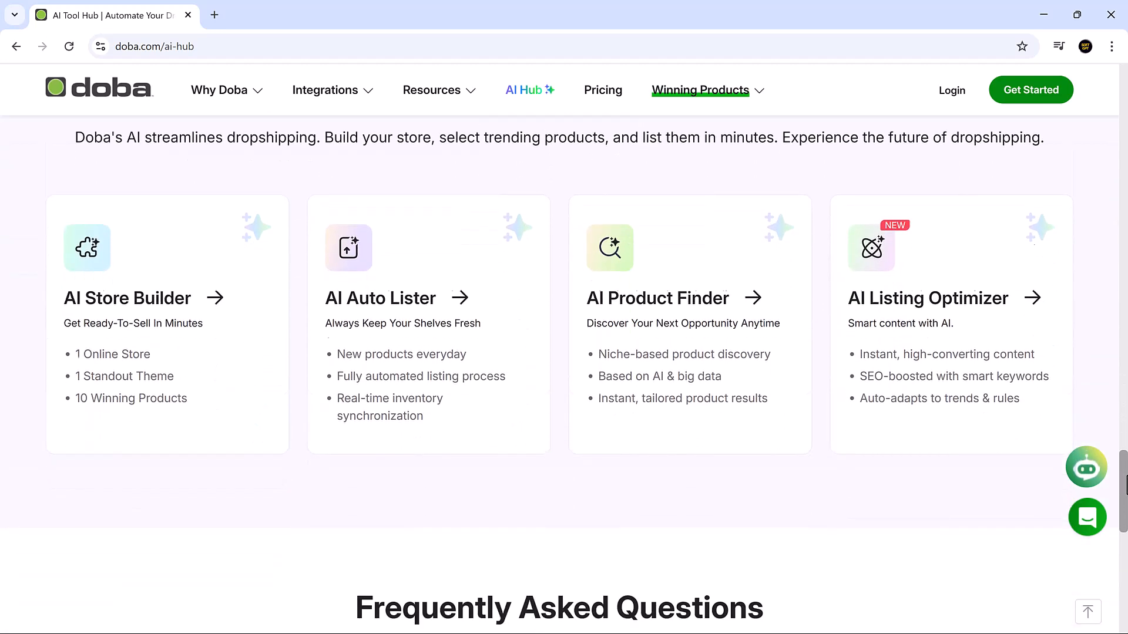
pyautogui.scroll(-3)
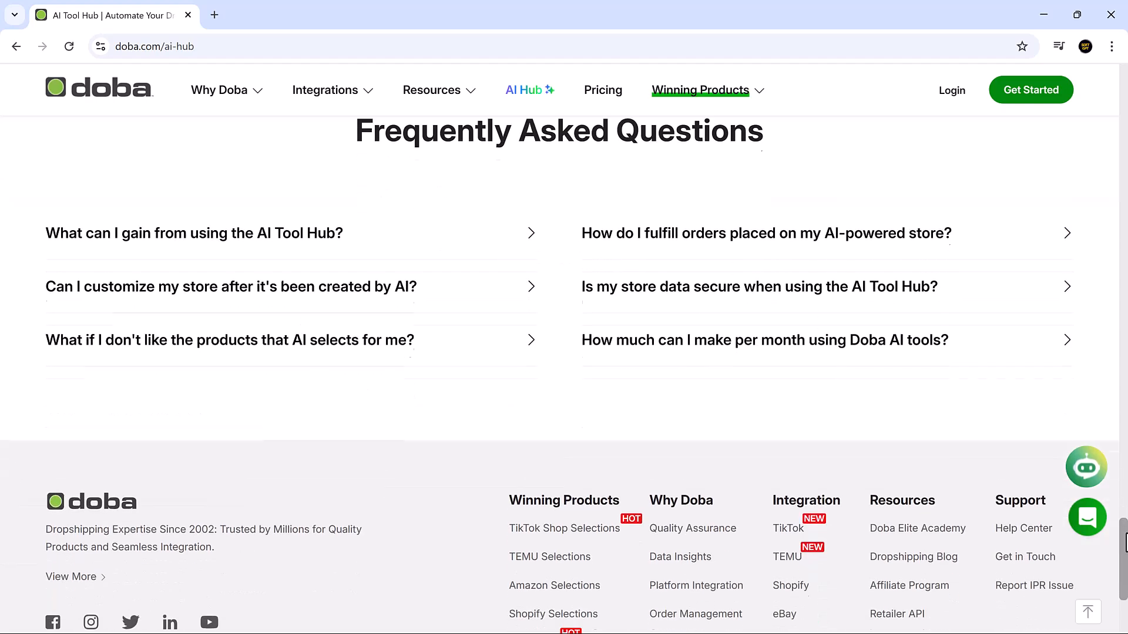
pyautogui.scroll(3)
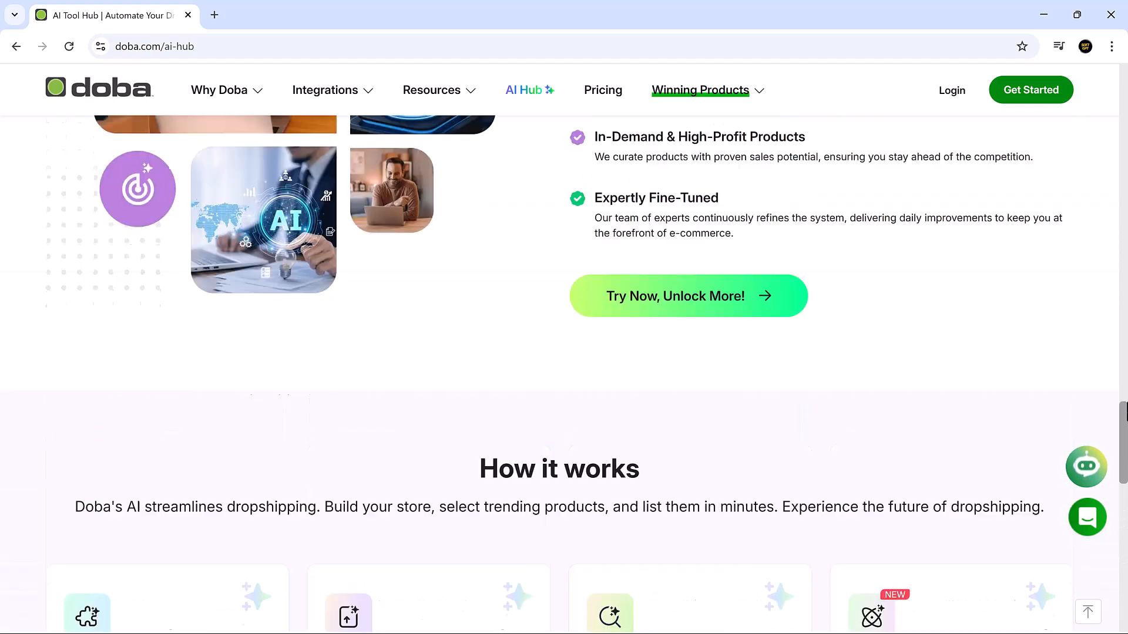
pyautogui.scroll(-3)
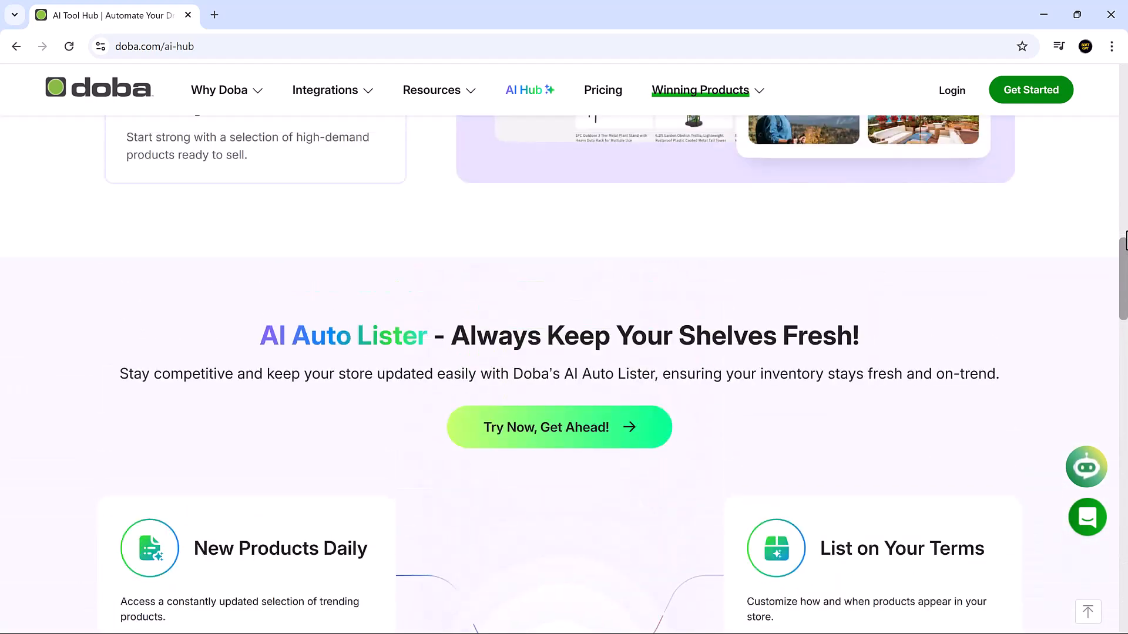
pyautogui.scroll(3)
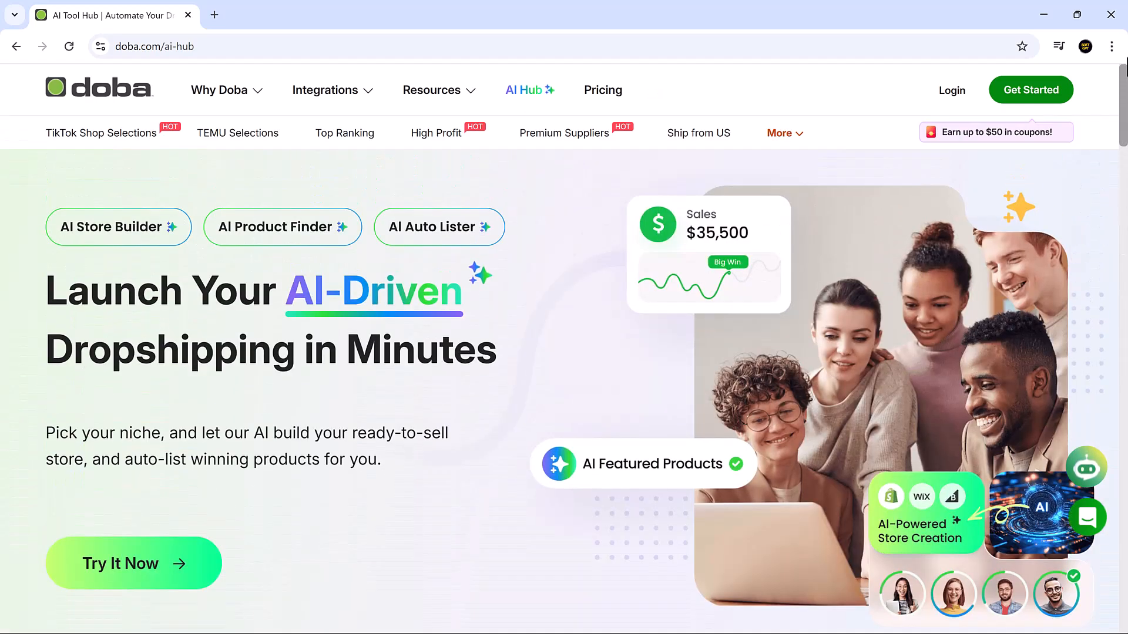
pyautogui.moveTo(171, 572)
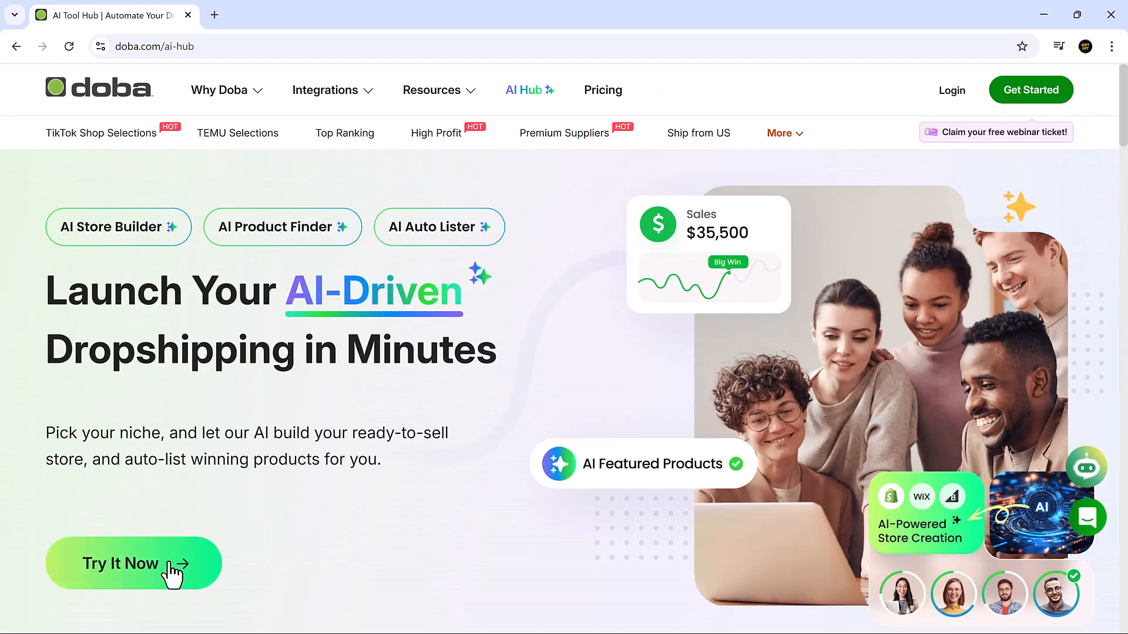
pyautogui.click(134, 563)
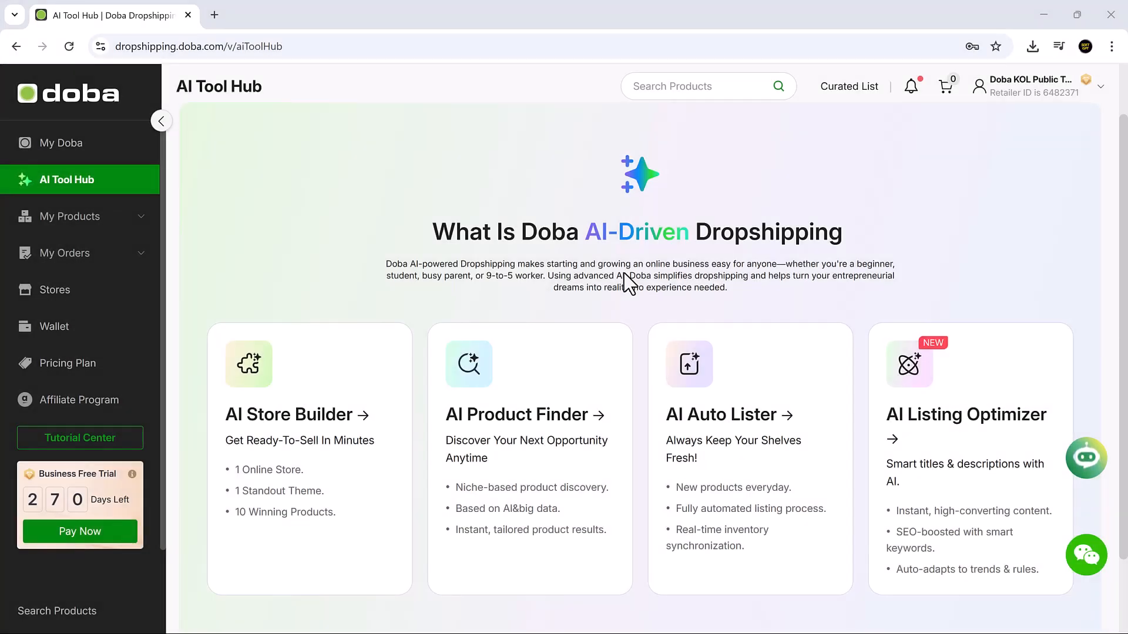
pyautogui.moveTo(357, 446)
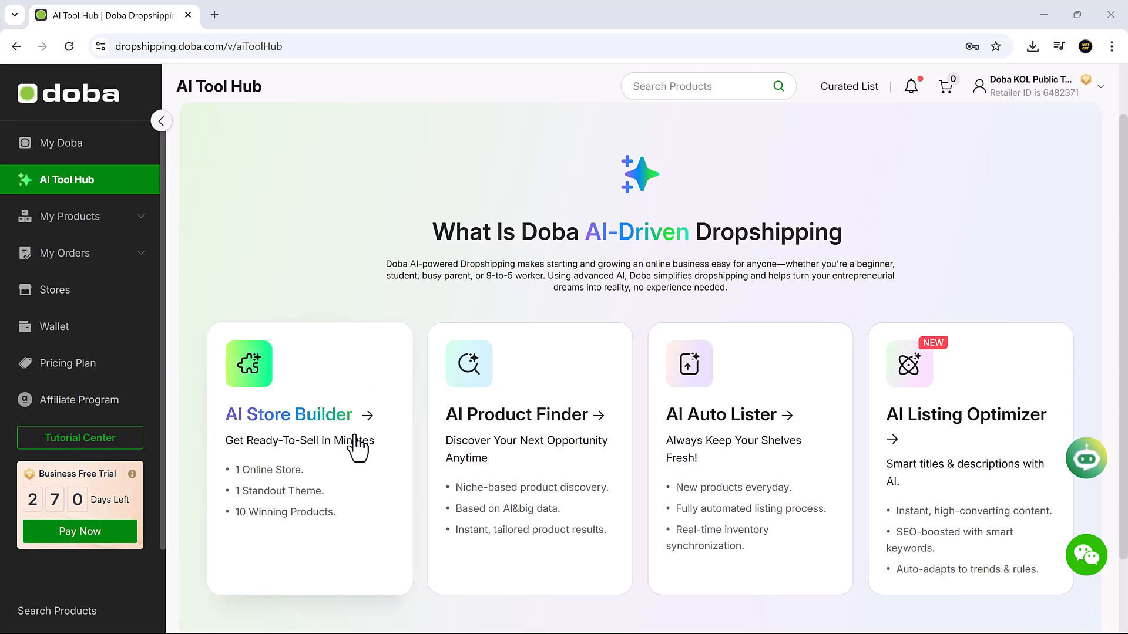
pyautogui.moveTo(536, 464)
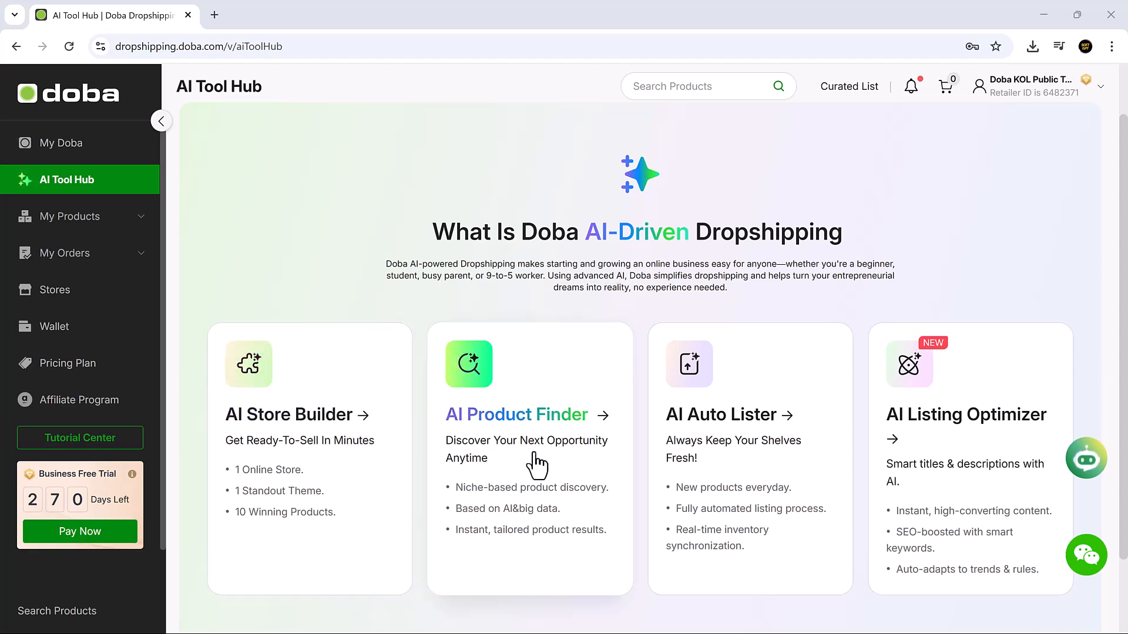
pyautogui.moveTo(708, 458)
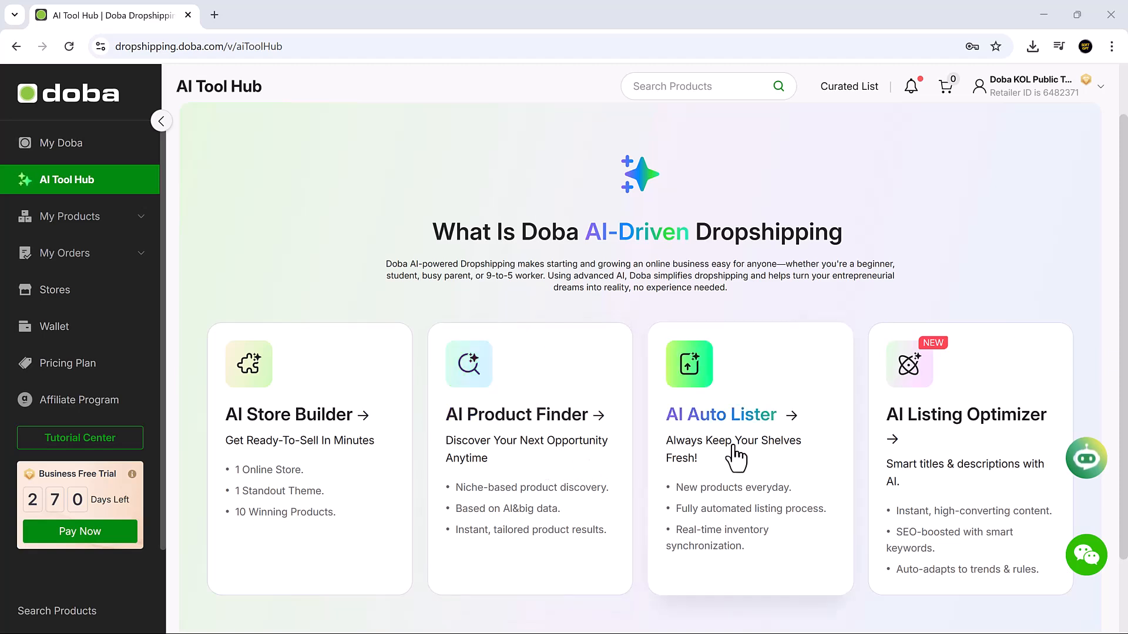
pyautogui.moveTo(1007, 472)
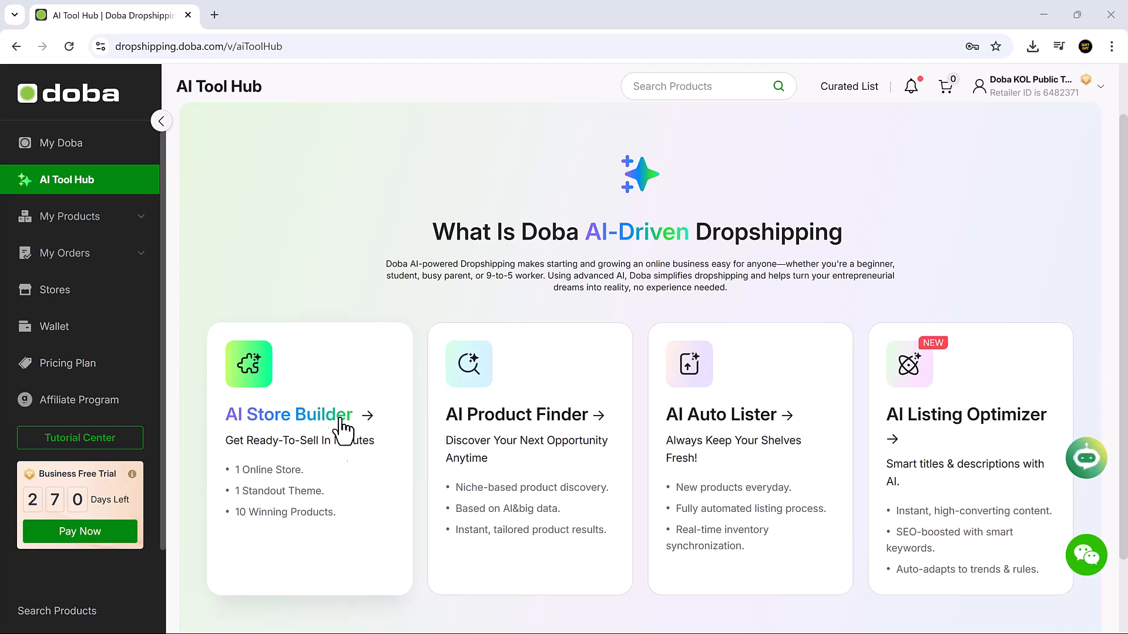
pyautogui.moveTo(322, 478)
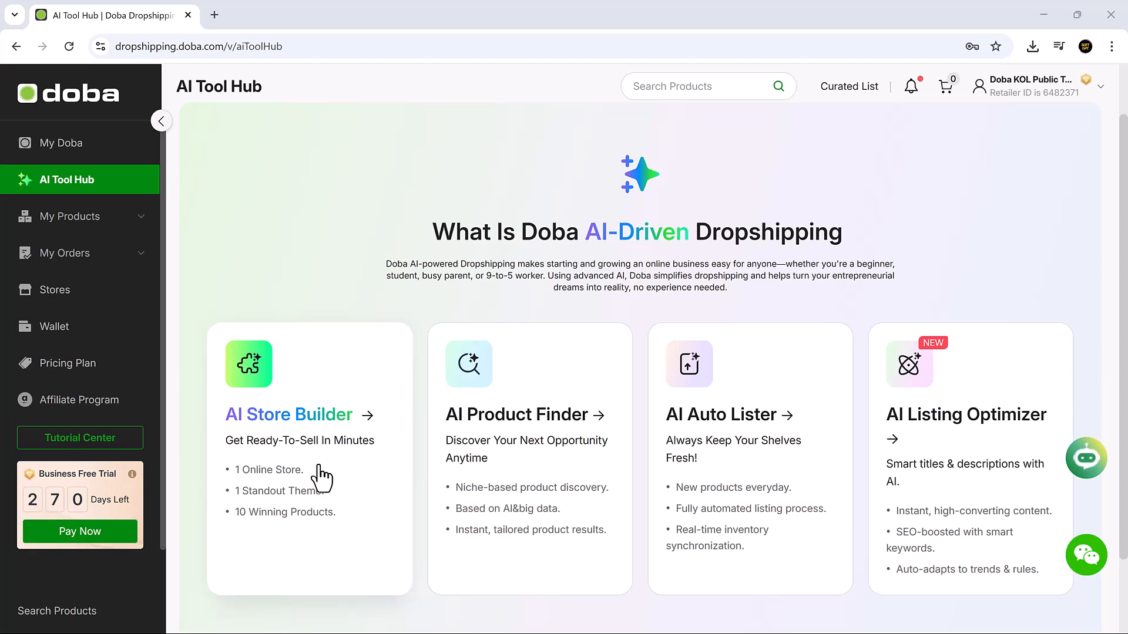
pyautogui.moveTo(548, 478)
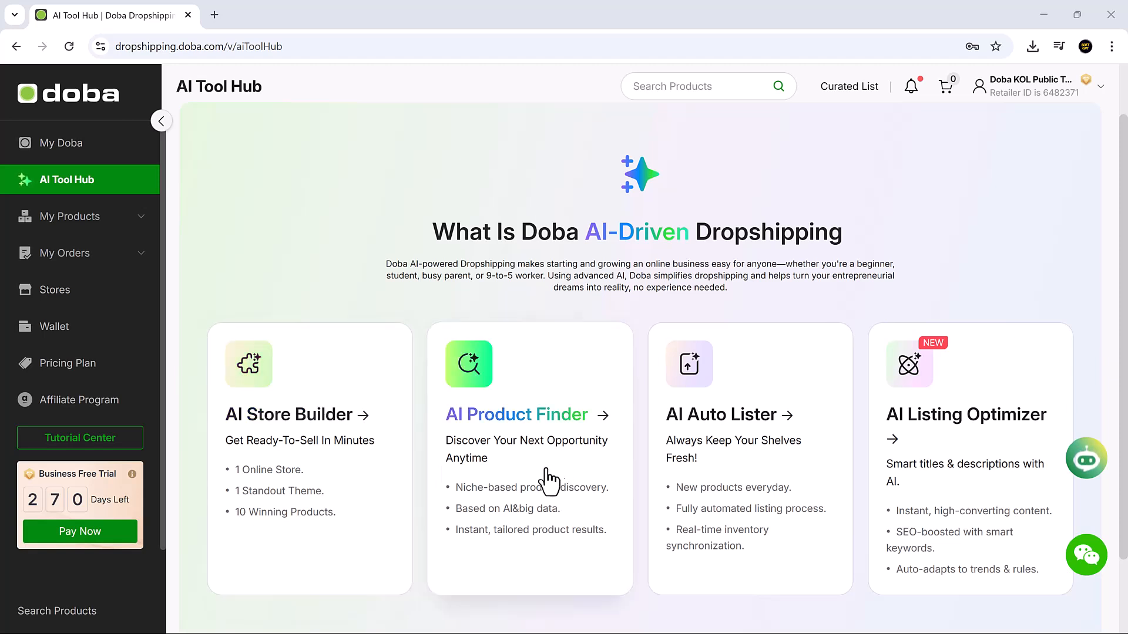
pyautogui.moveTo(543, 482)
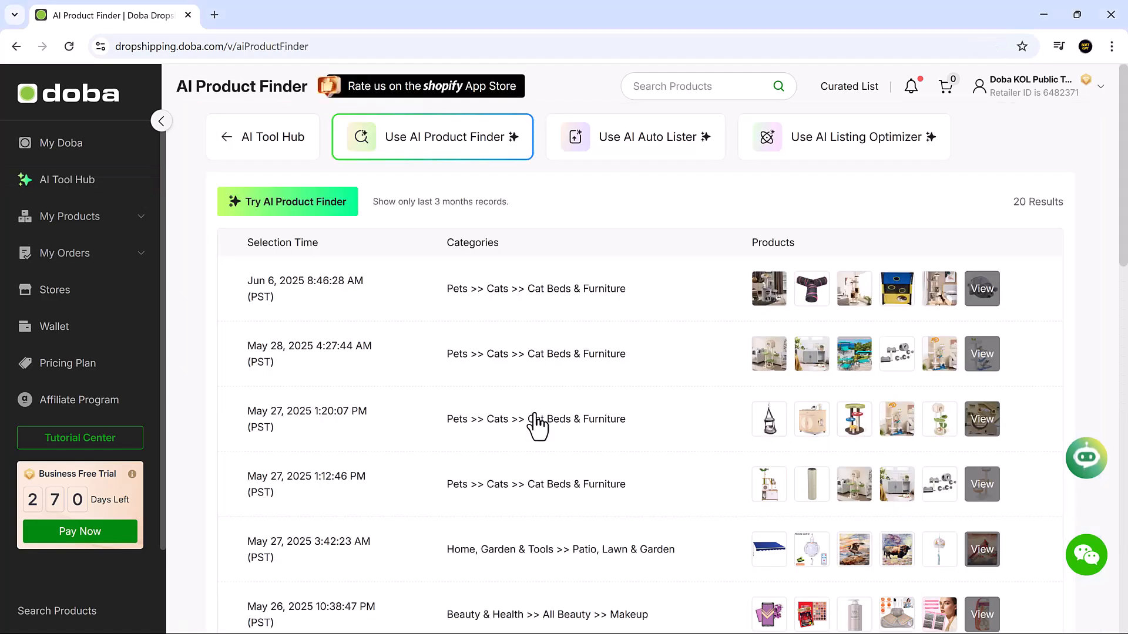
pyautogui.scroll(-3)
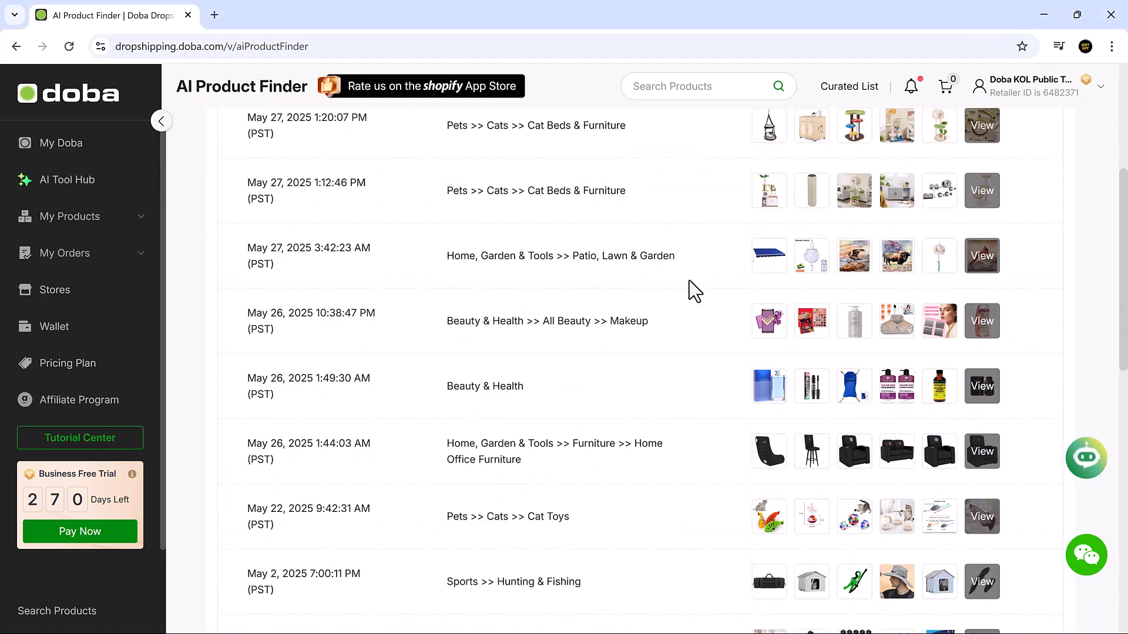
pyautogui.scroll(-3)
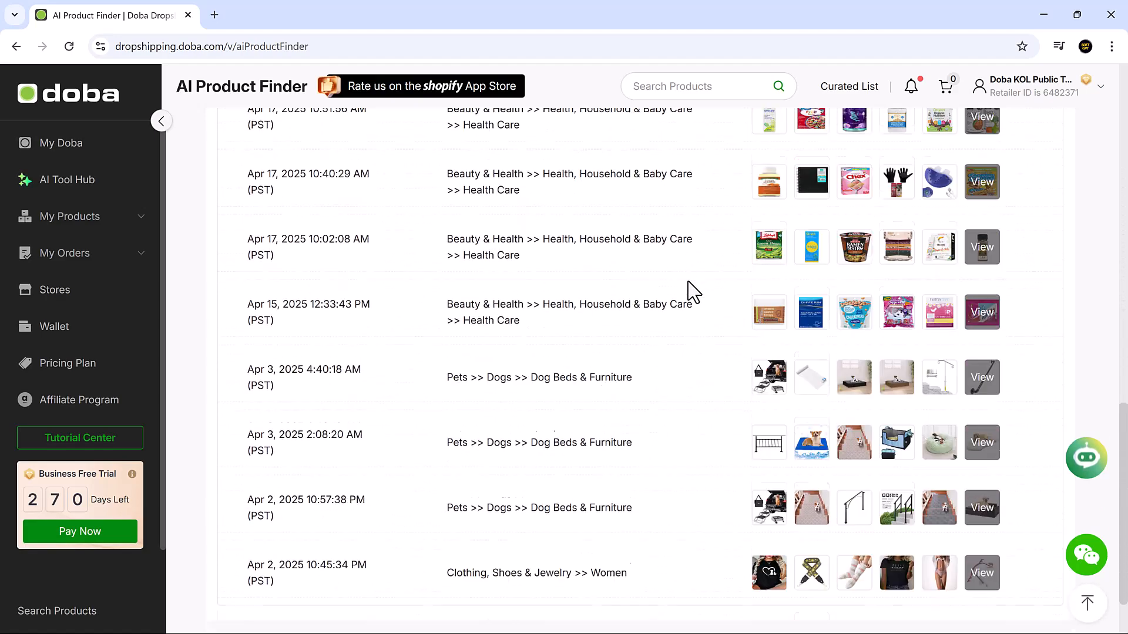
pyautogui.scroll(3)
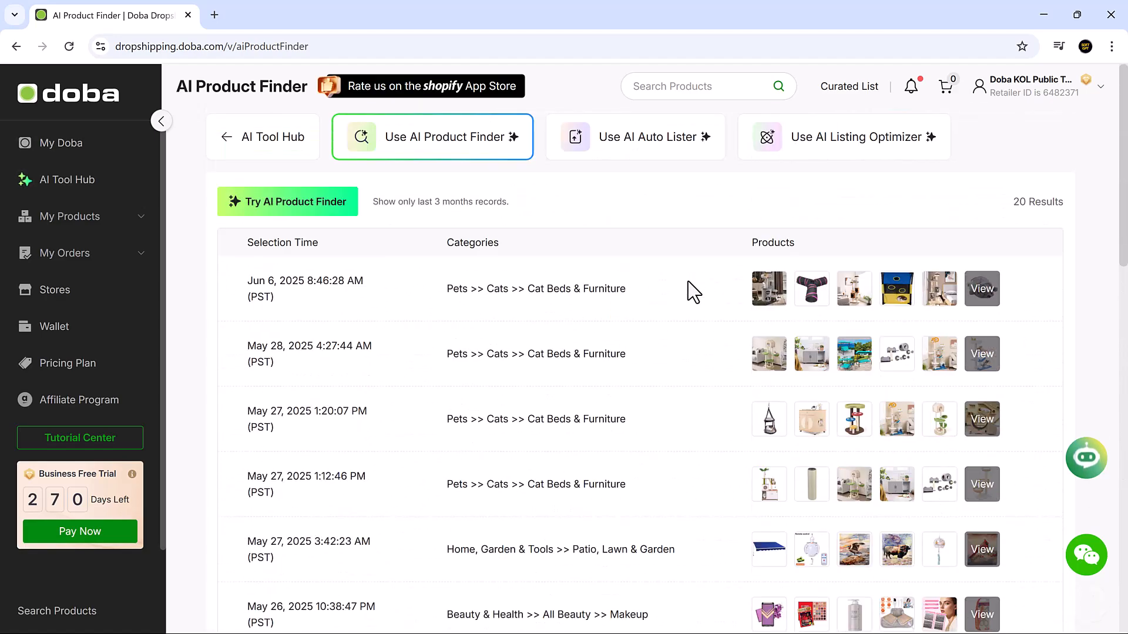
# Step: Open the latest cat beds selection results and begin adding the Portable Pet Scratcher to inventory
pyautogui.click(981, 288)
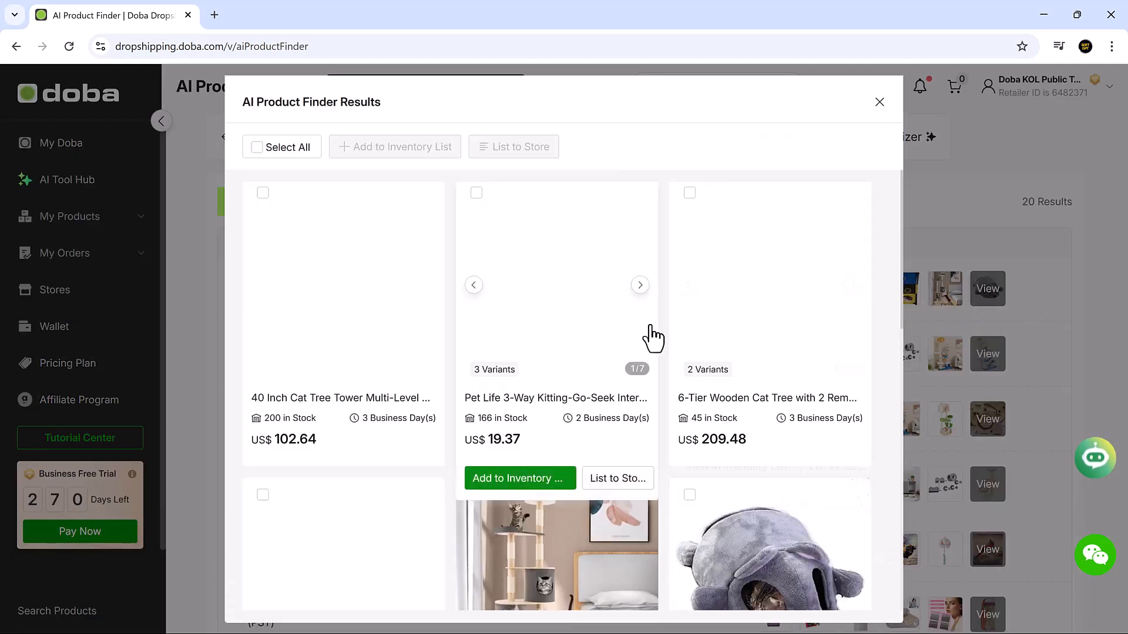
pyautogui.scroll(-3)
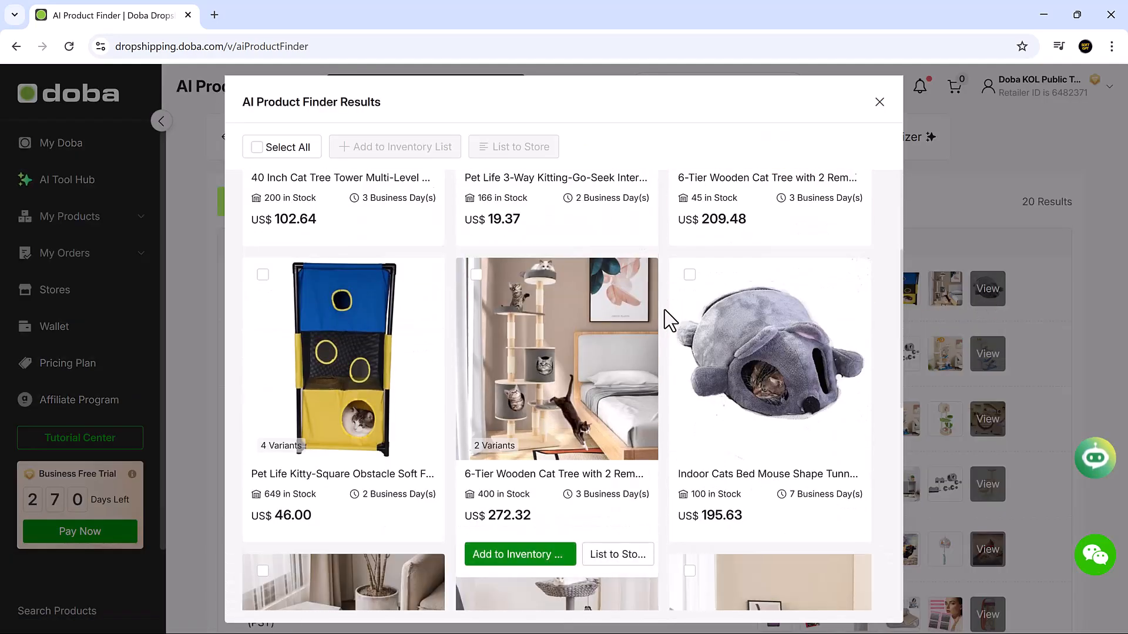
pyautogui.scroll(-3)
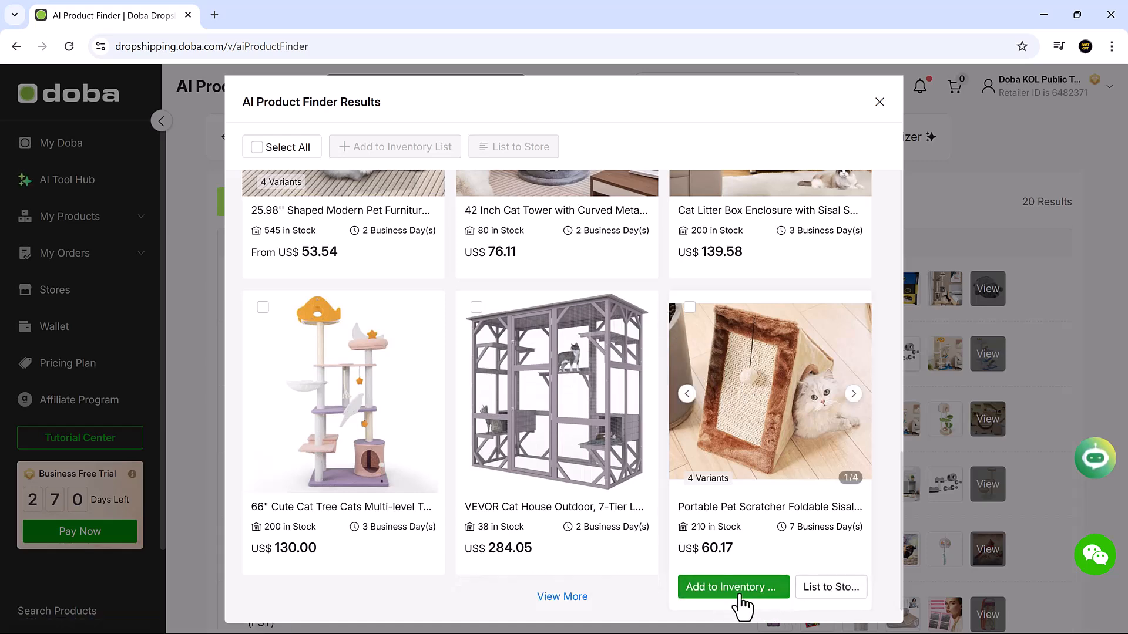
pyautogui.click(732, 587)
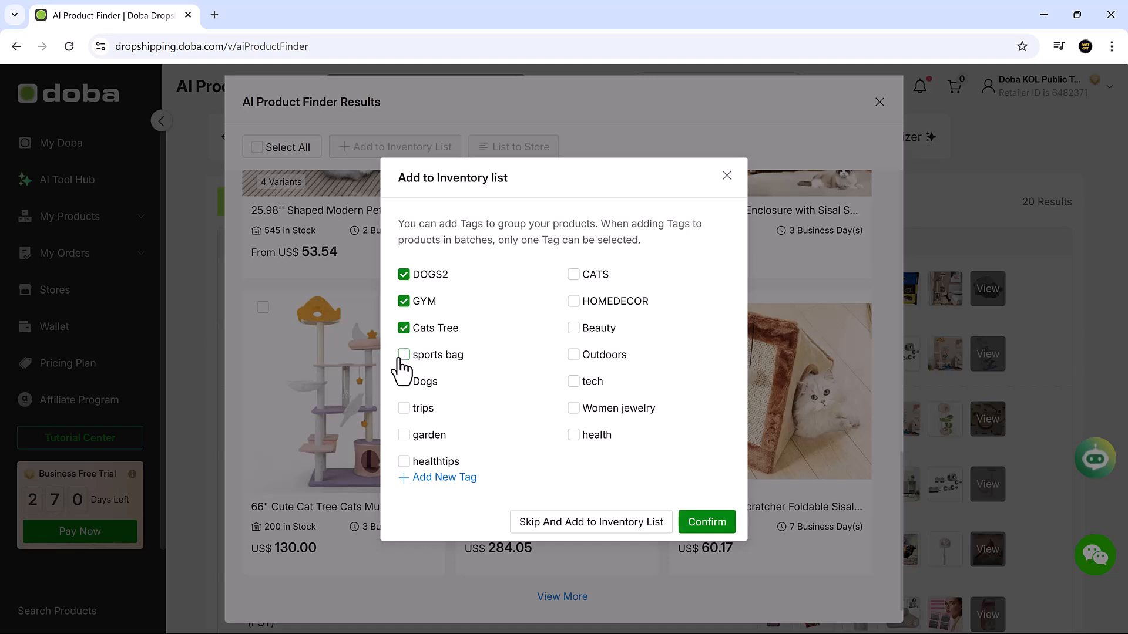
# Step: Add the Dogs tag, confirm the scratcher's addition, and view it in the Inventory List
pyautogui.click(404, 381)
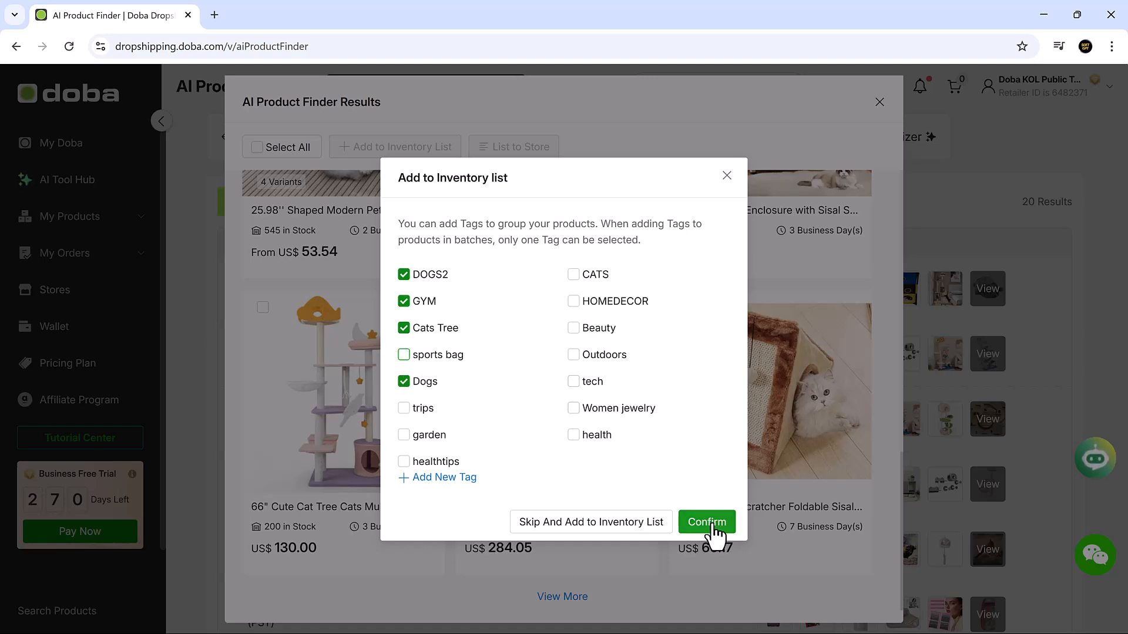
pyautogui.click(705, 522)
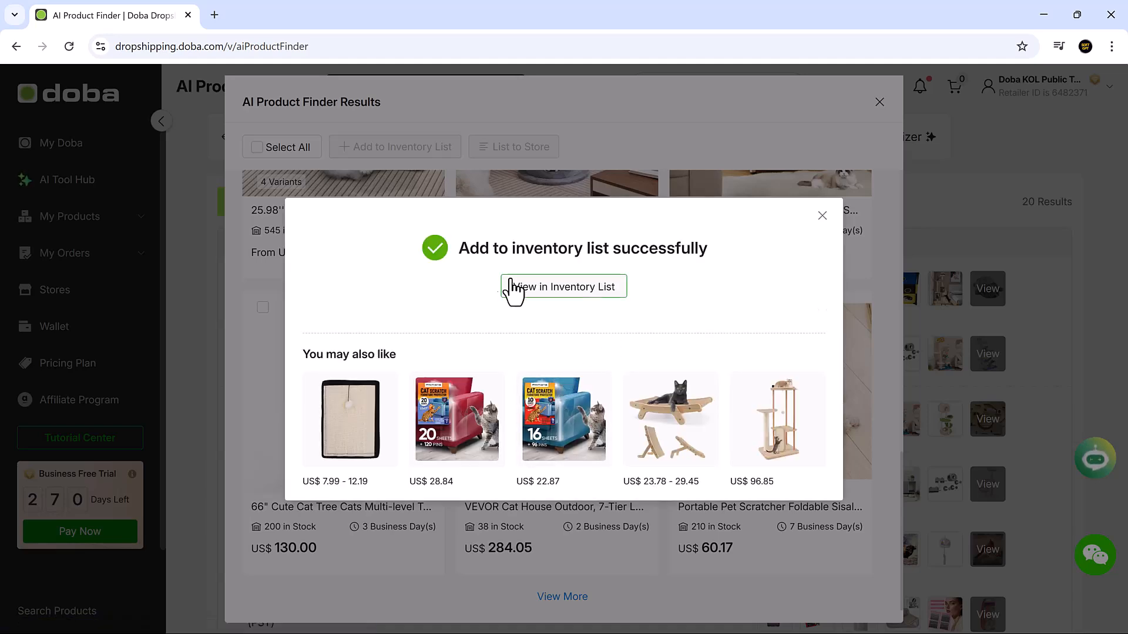
pyautogui.click(563, 286)
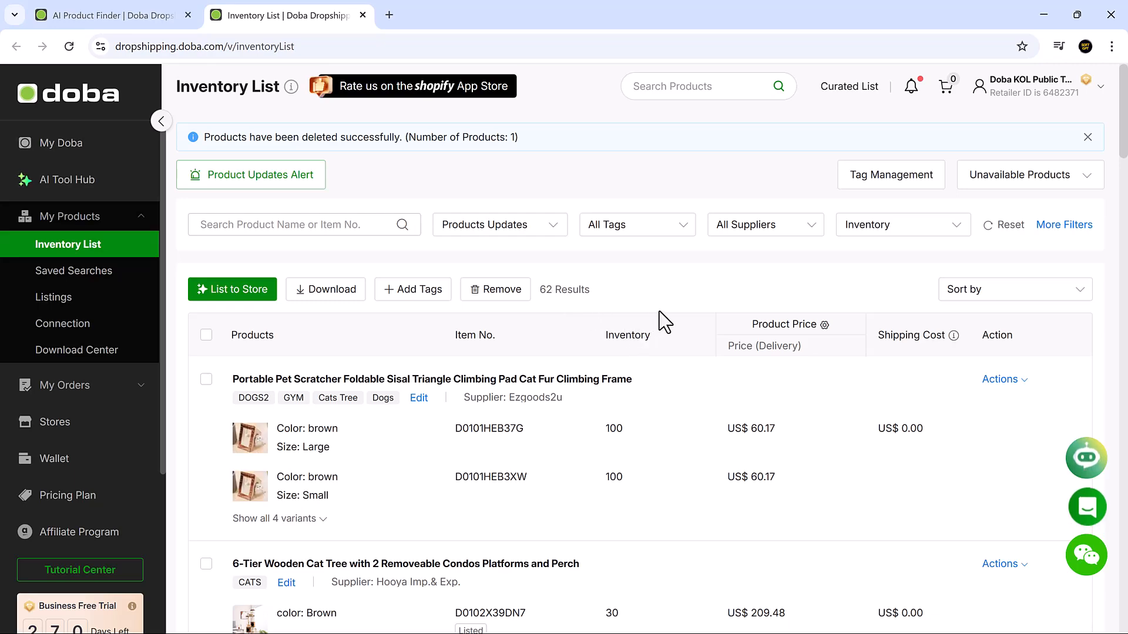
# Step: Look over the Inventory List, then return to AI Tool Hub and enter AI Auto Lister
pyautogui.scroll(-3)
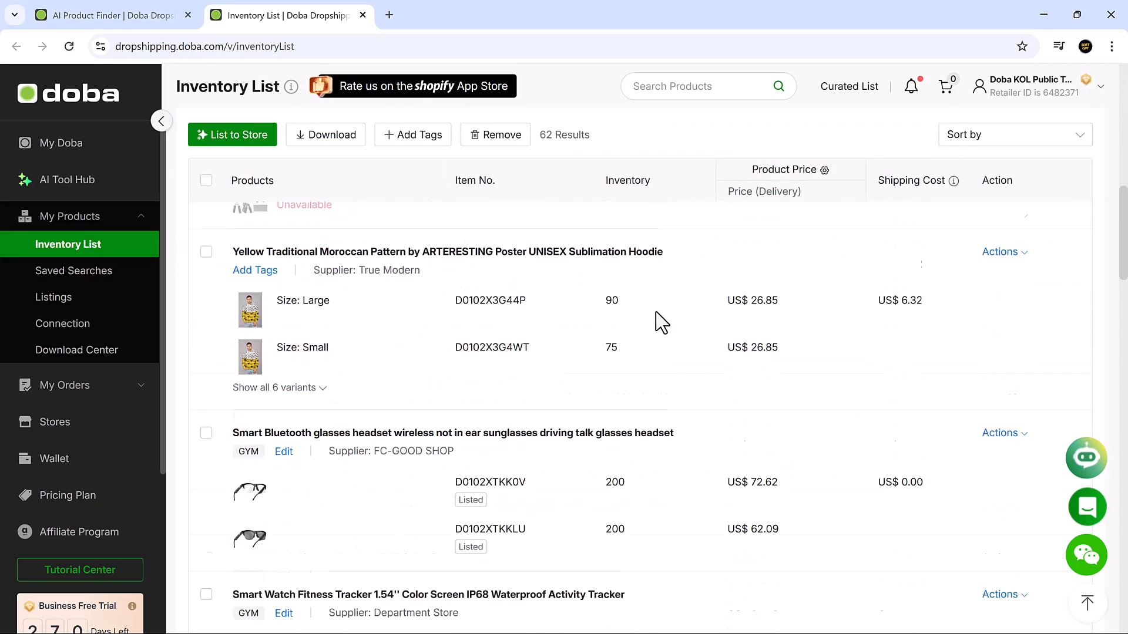
pyautogui.scroll(-3)
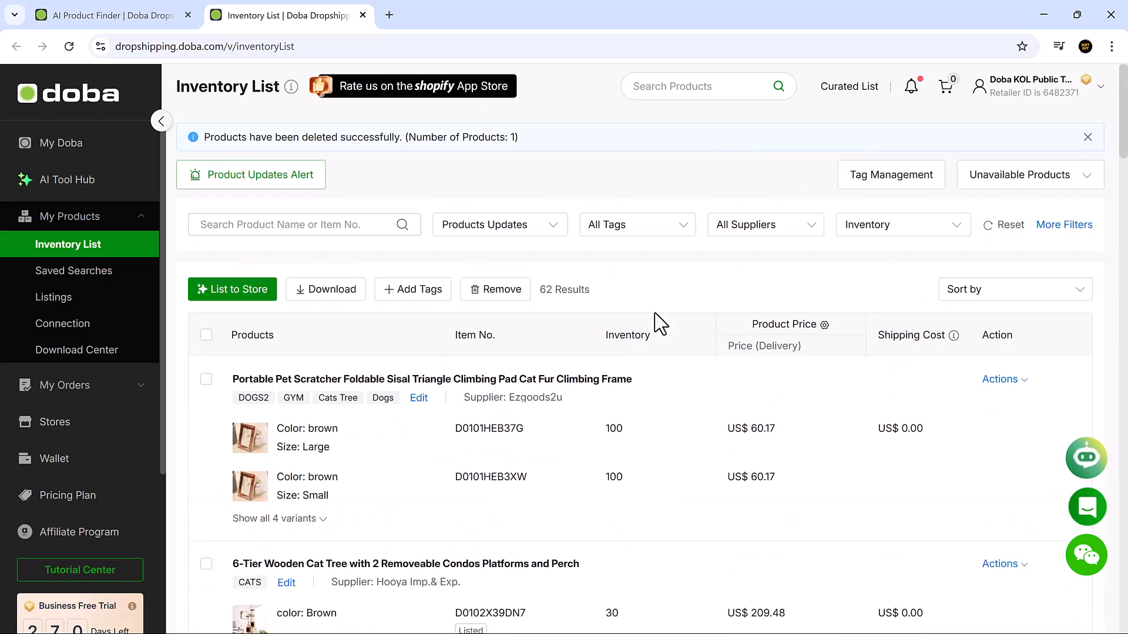
pyautogui.moveTo(51, 187)
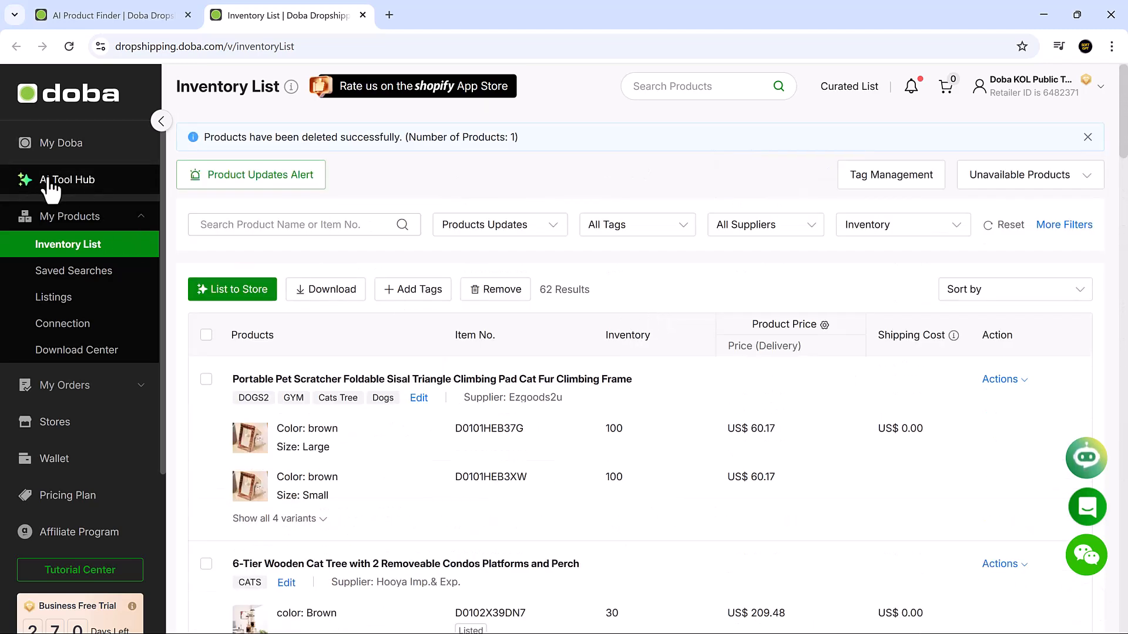
pyautogui.click(68, 179)
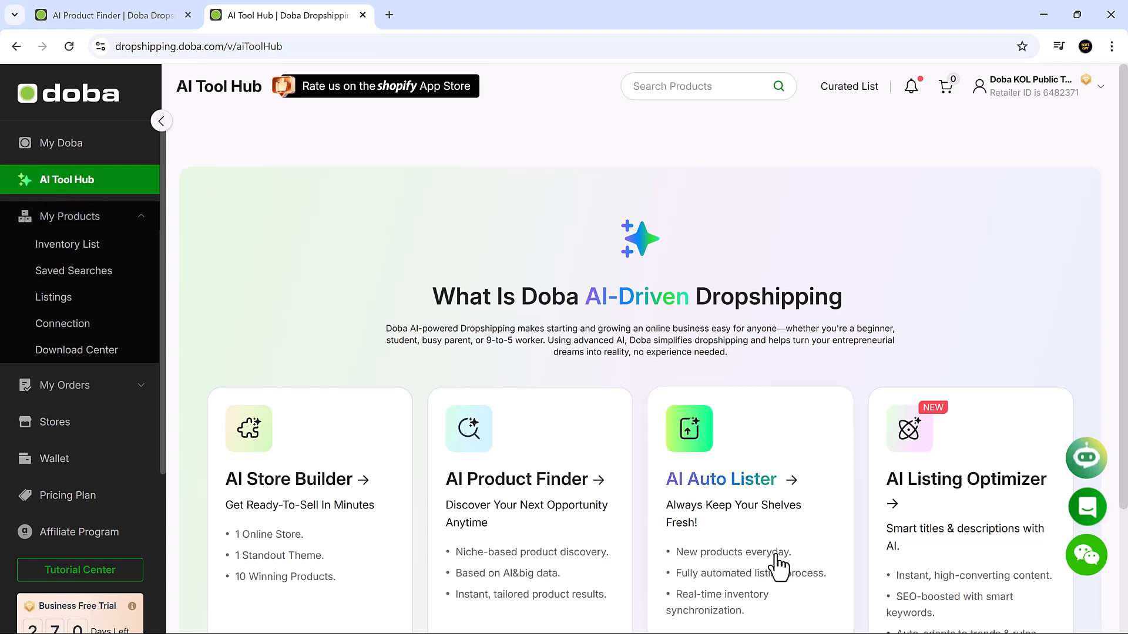
pyautogui.click(720, 480)
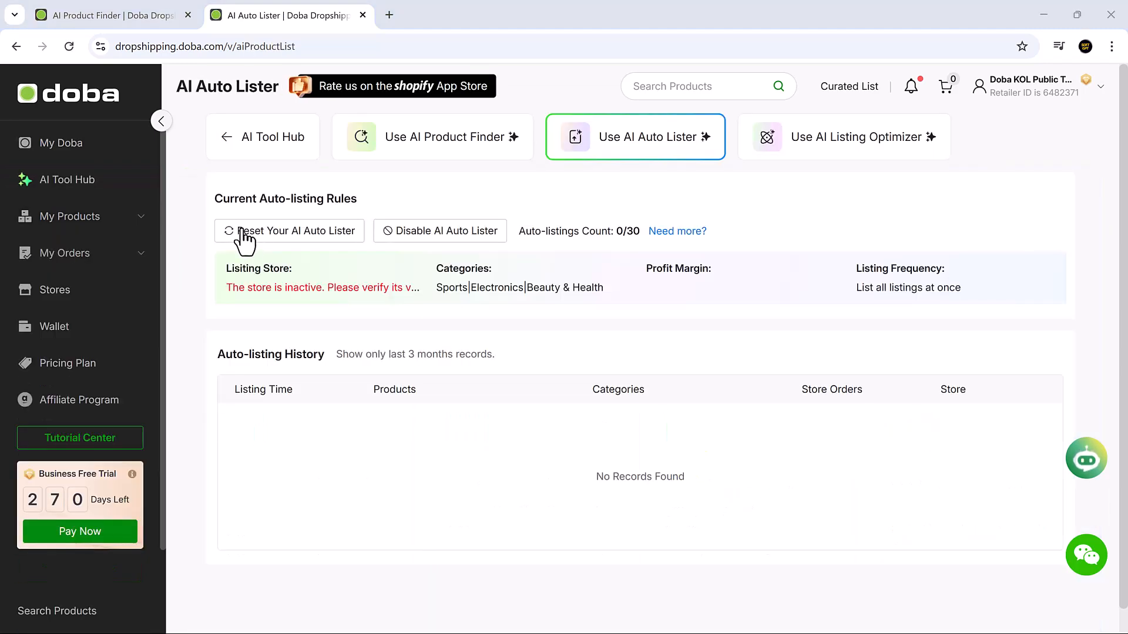
# Step: Reset the Auto Lister to Gym Shark Cloned without Sports, start it, and confirm
pyautogui.click(289, 231)
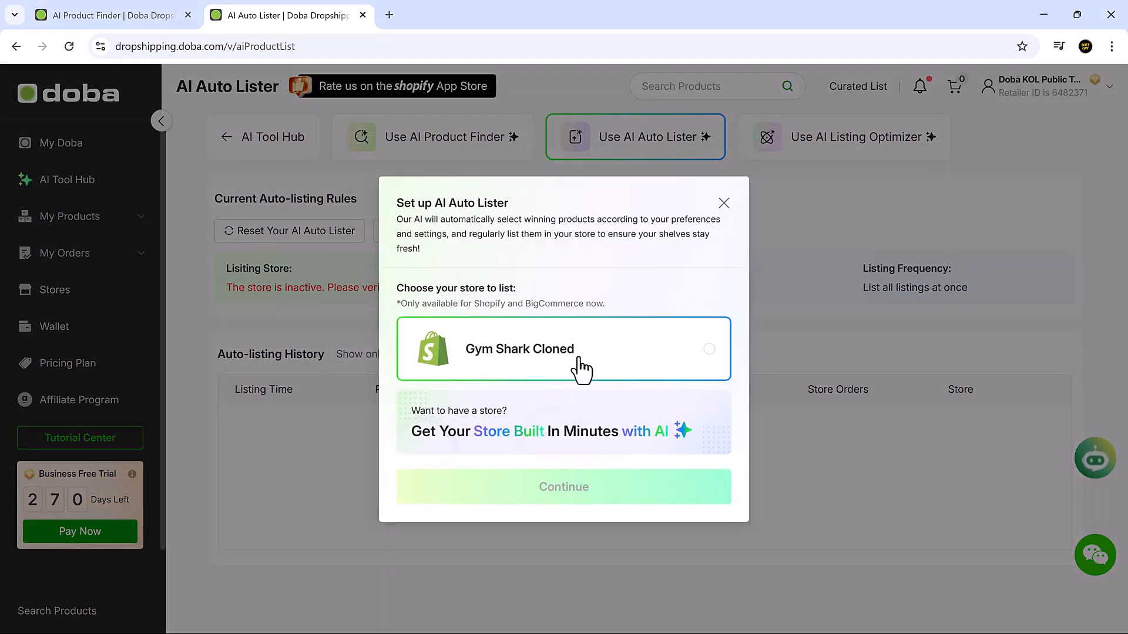
pyautogui.click(563, 487)
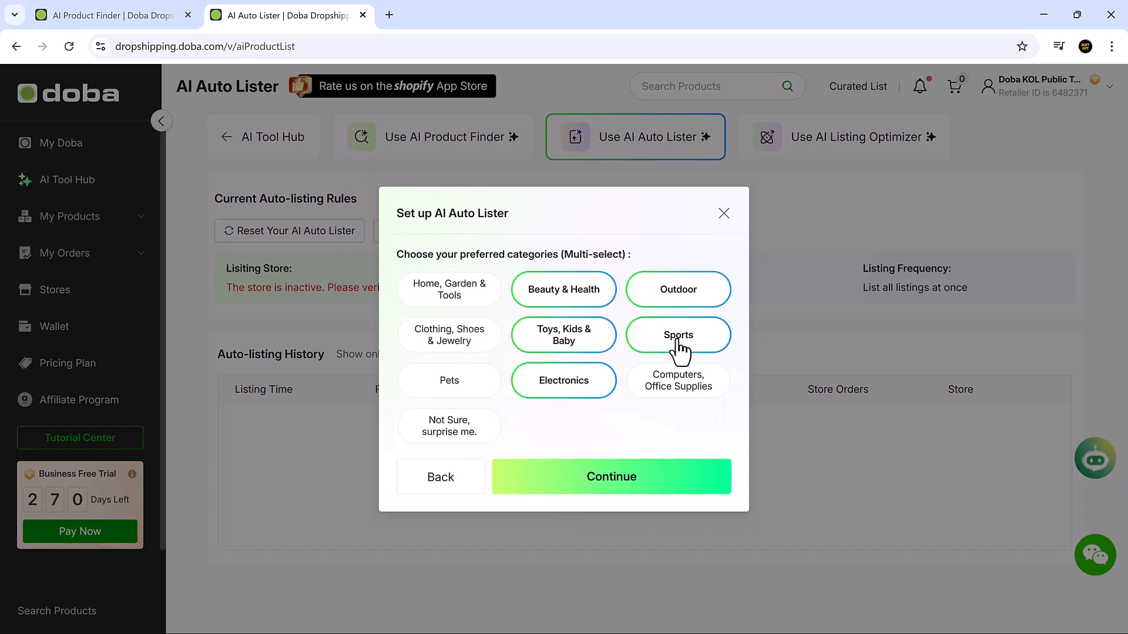
pyautogui.click(677, 334)
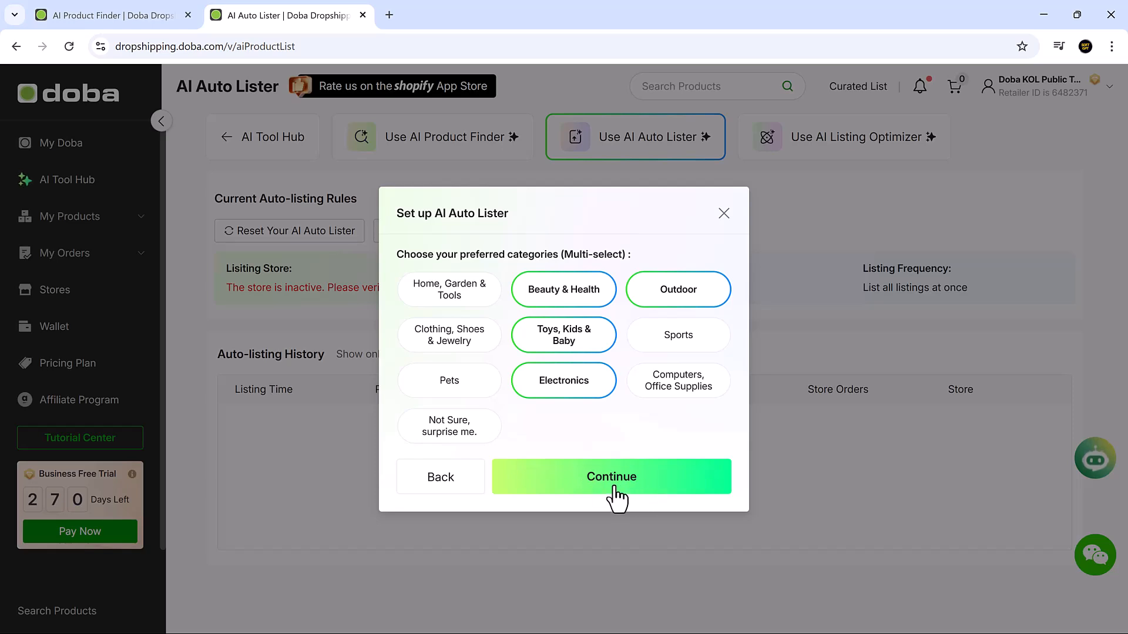
pyautogui.click(610, 476)
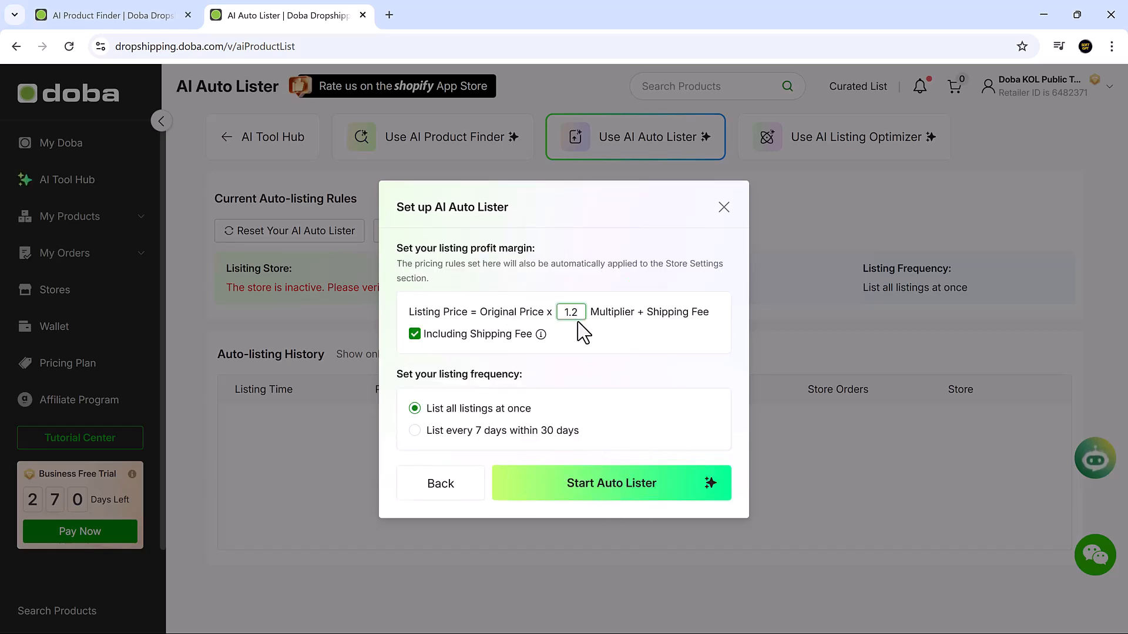
pyautogui.moveTo(612, 483)
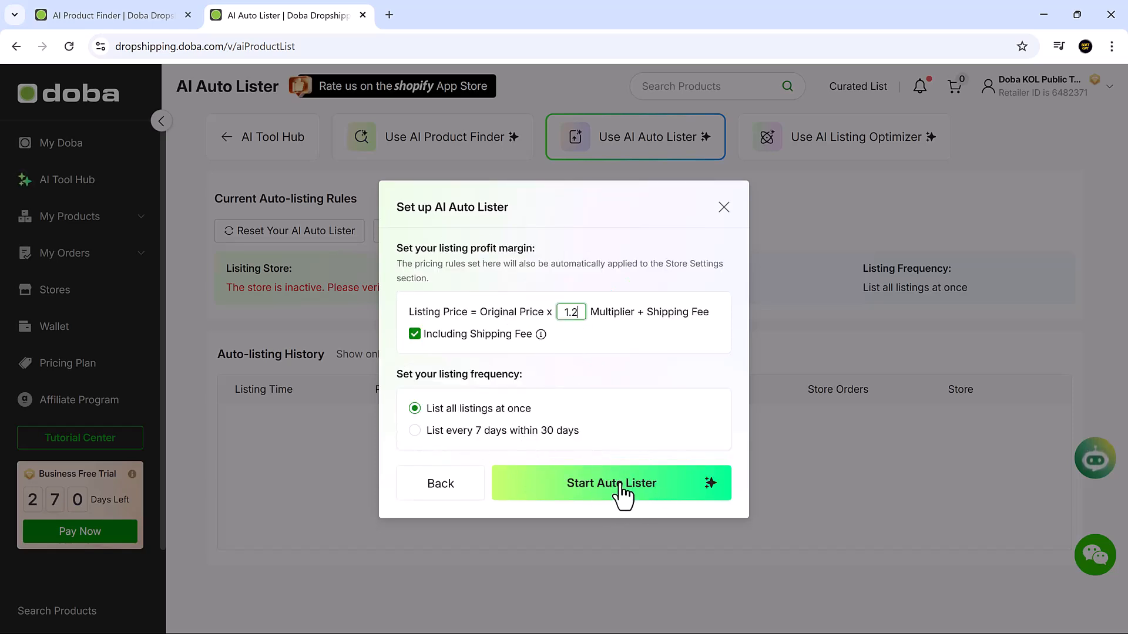
pyautogui.click(611, 483)
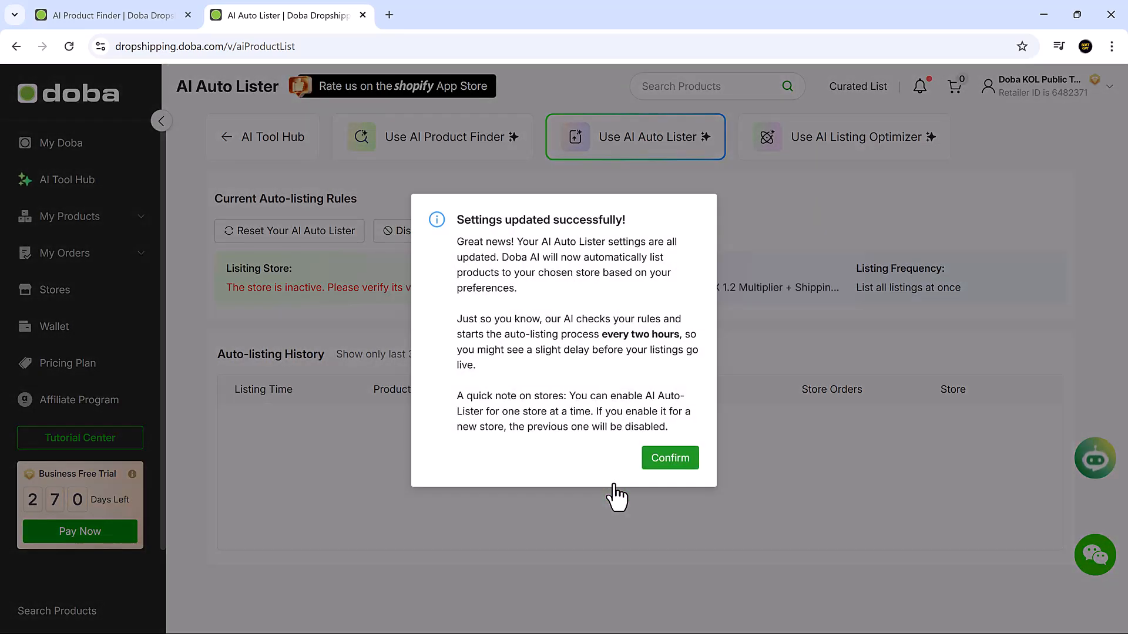
pyautogui.moveTo(619, 492)
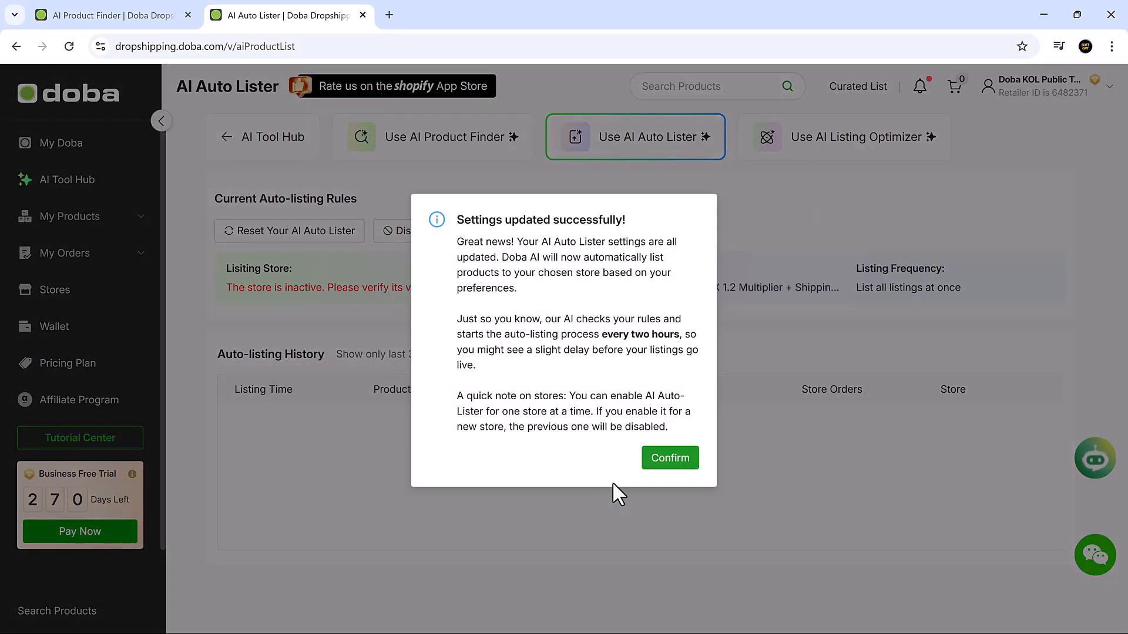
pyautogui.click(669, 459)
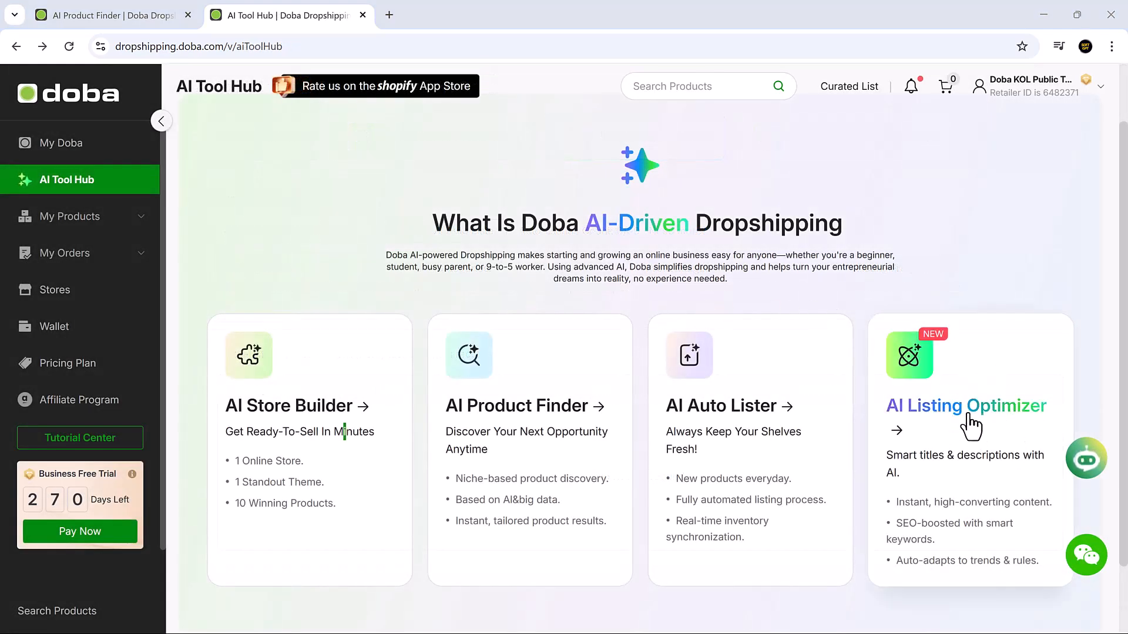
# Step: Select the AI Listing Optimizer card on the AI Tool Hub page
pyautogui.click(966, 406)
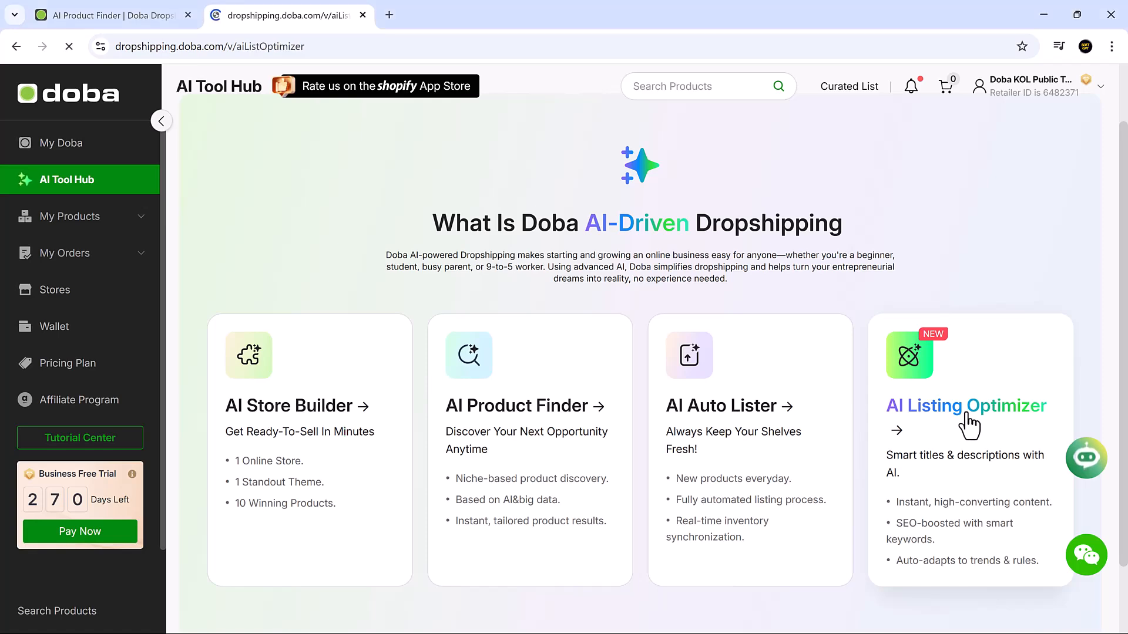
pyautogui.click(966, 406)
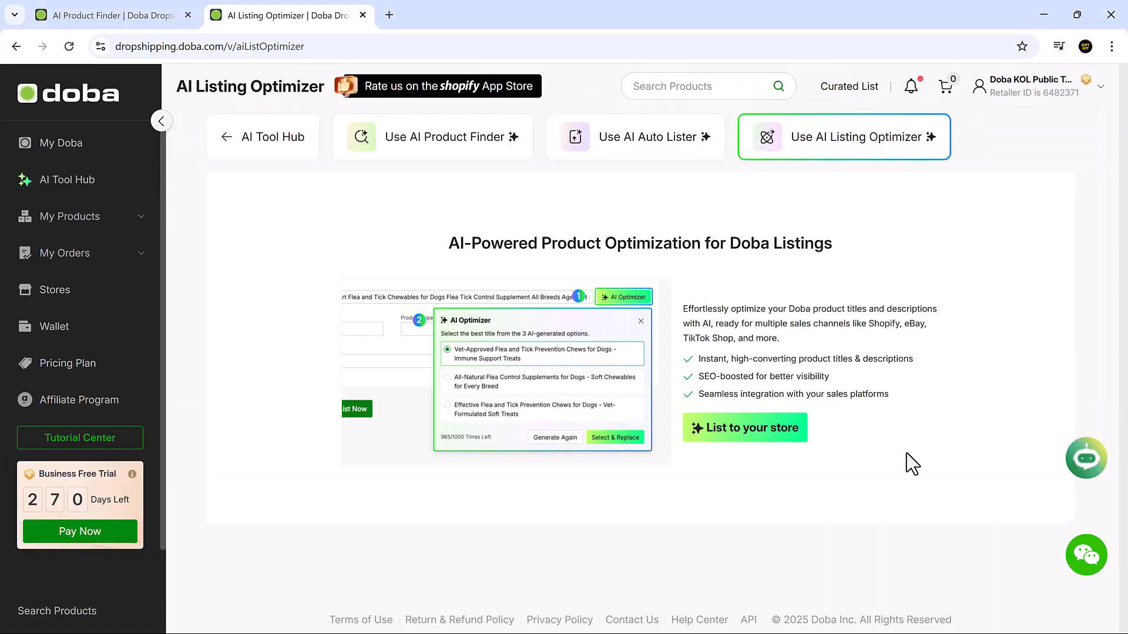
pyautogui.moveTo(903, 464)
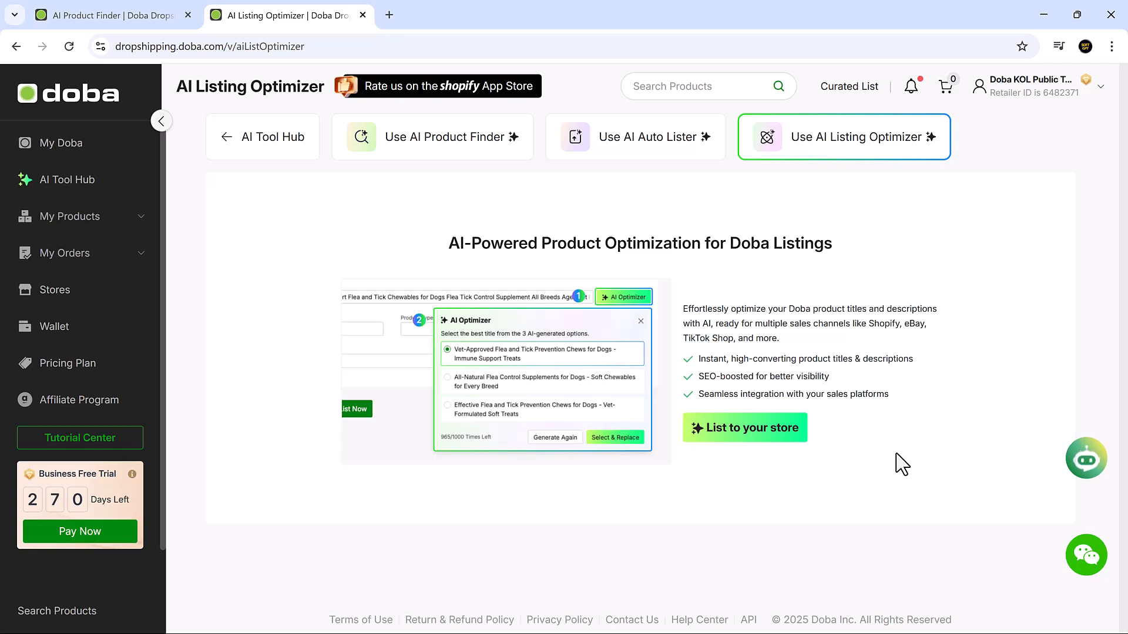
pyautogui.moveTo(765, 486)
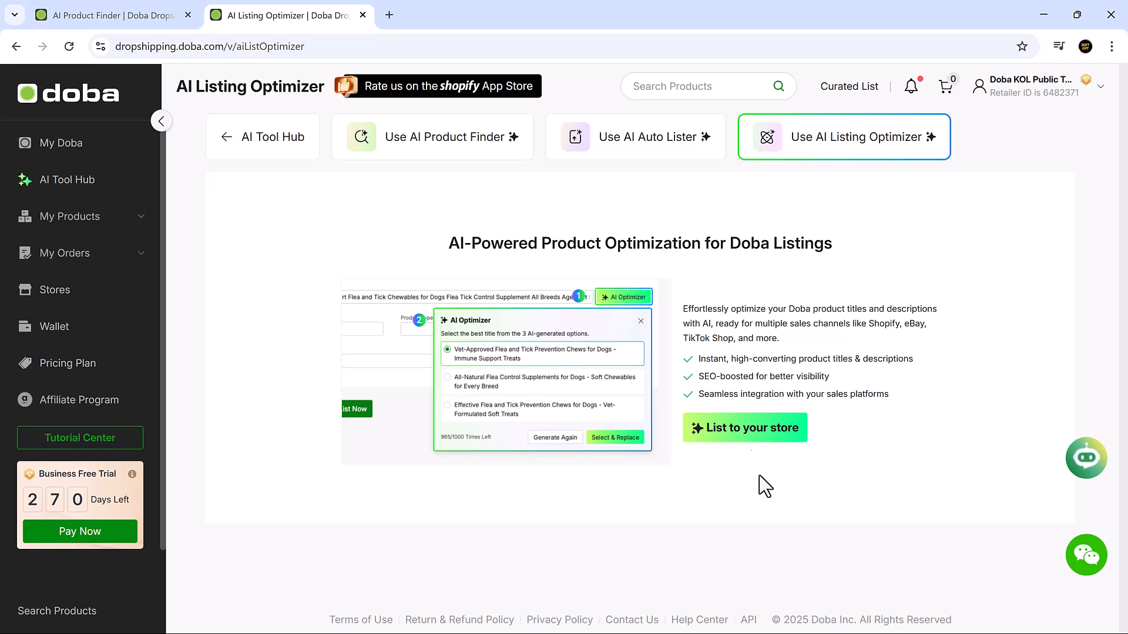
pyautogui.moveTo(743, 444)
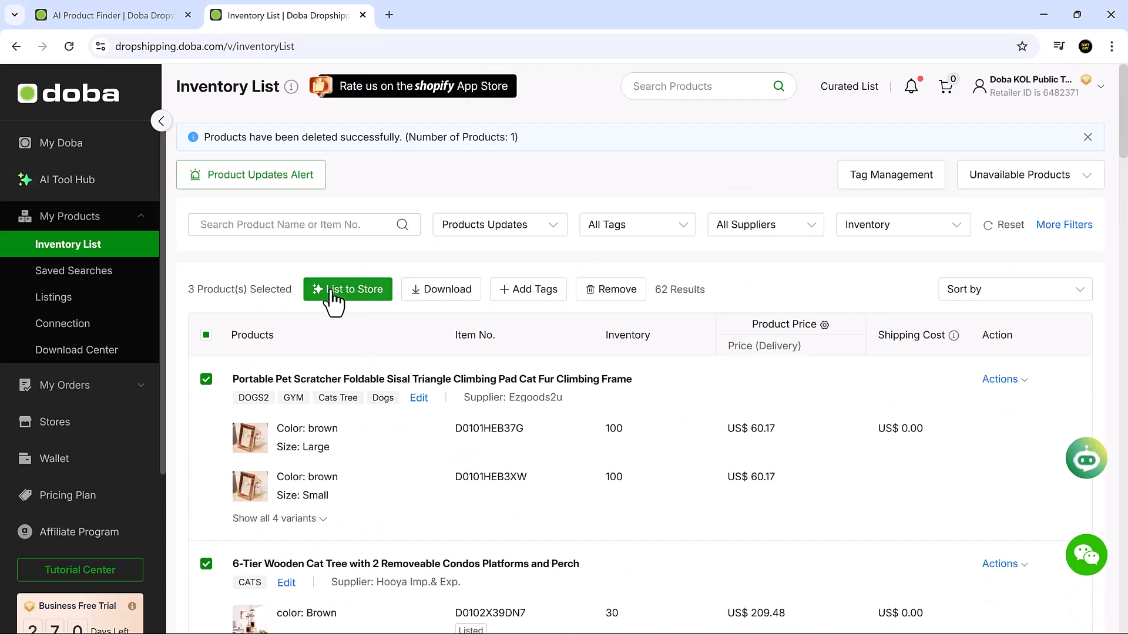
# Step: Send the three checked products to Gym Shark Cloned, giving the scratcher the AI space-saving climbing pad title
pyautogui.click(348, 289)
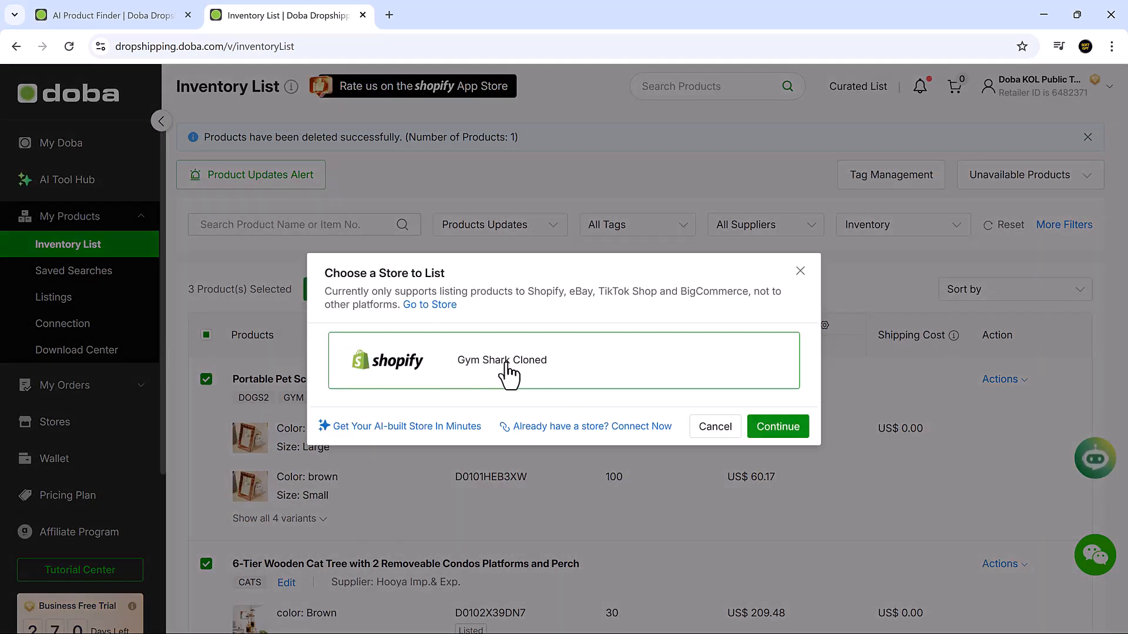
pyautogui.click(777, 427)
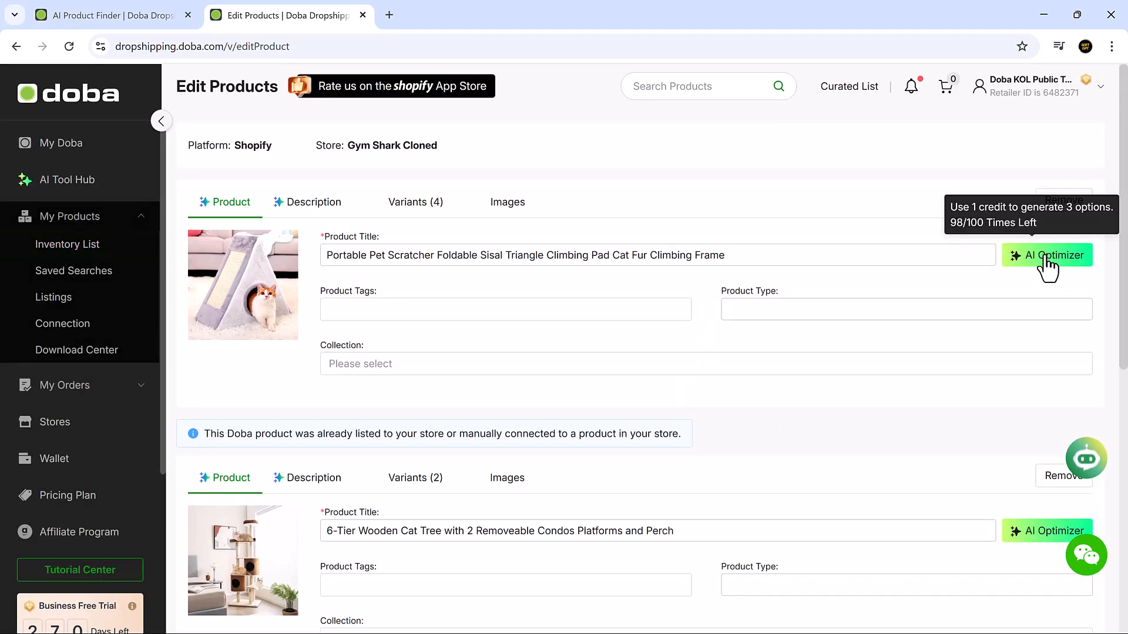
pyautogui.click(1046, 256)
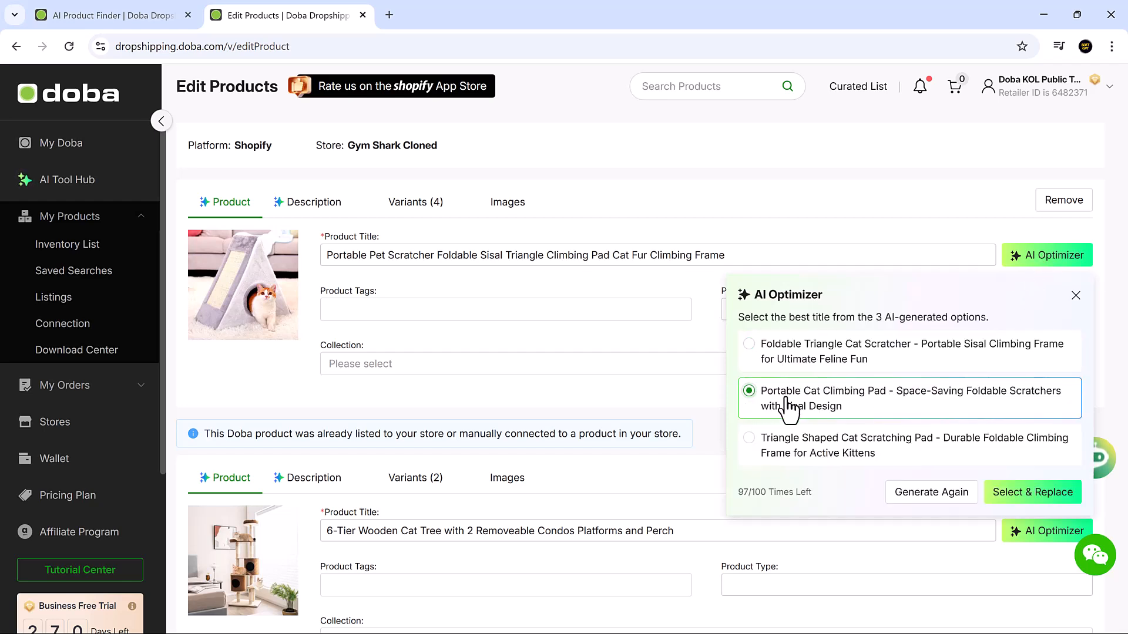
pyautogui.click(1032, 492)
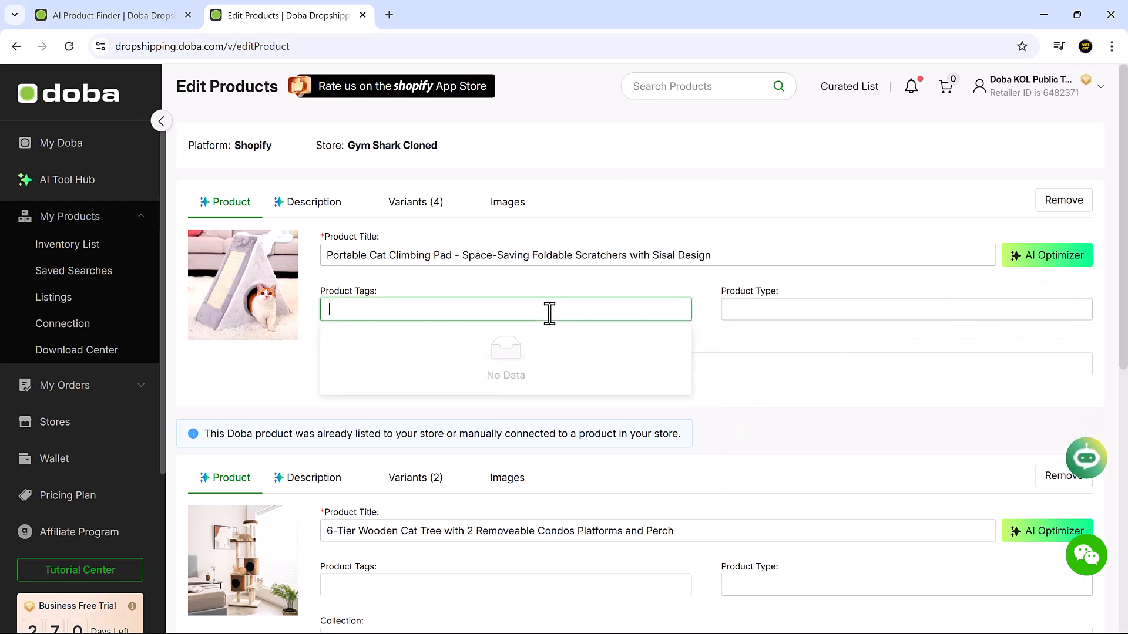
# Step: Tag the scratcher 'cat', review its collection choices, and list the products now
pyautogui.write('cat')
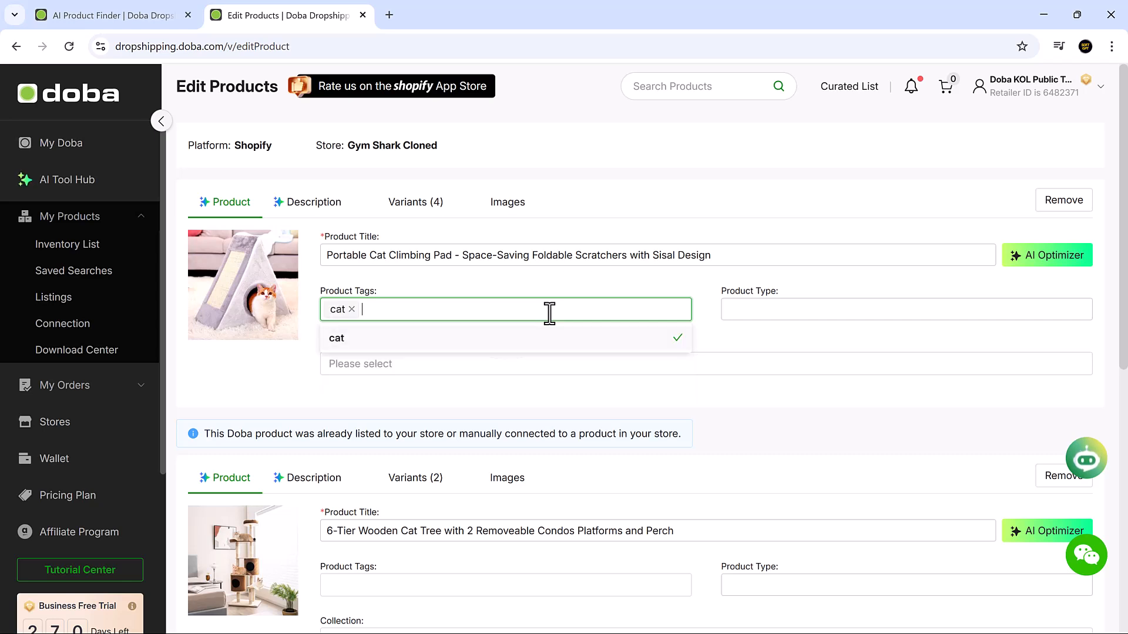
pyautogui.click(905, 310)
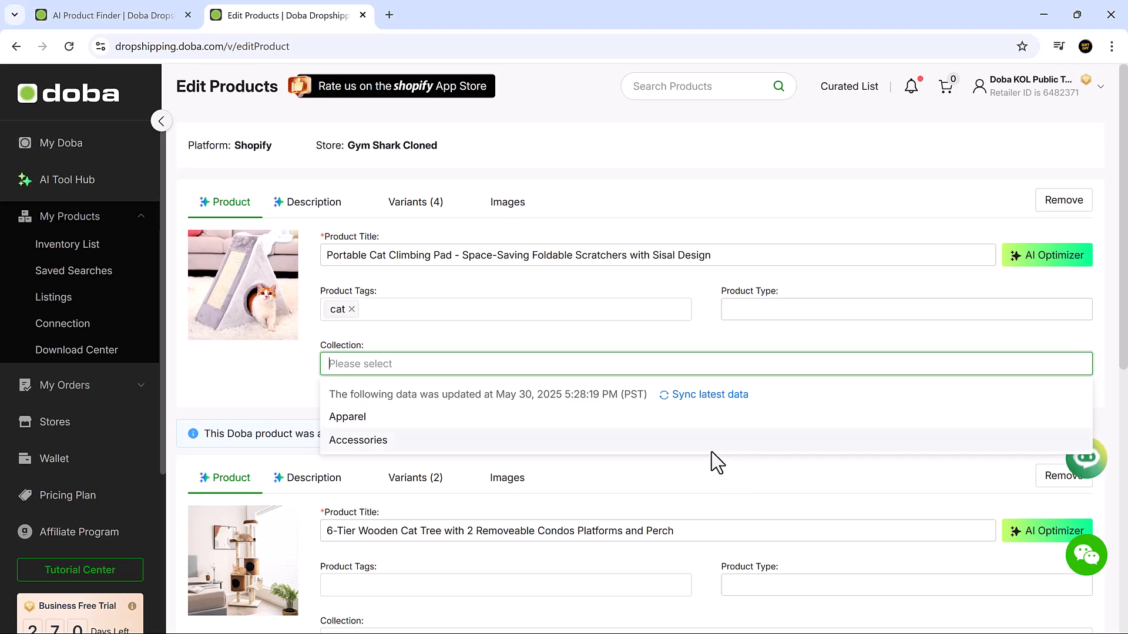
pyautogui.scroll(-3)
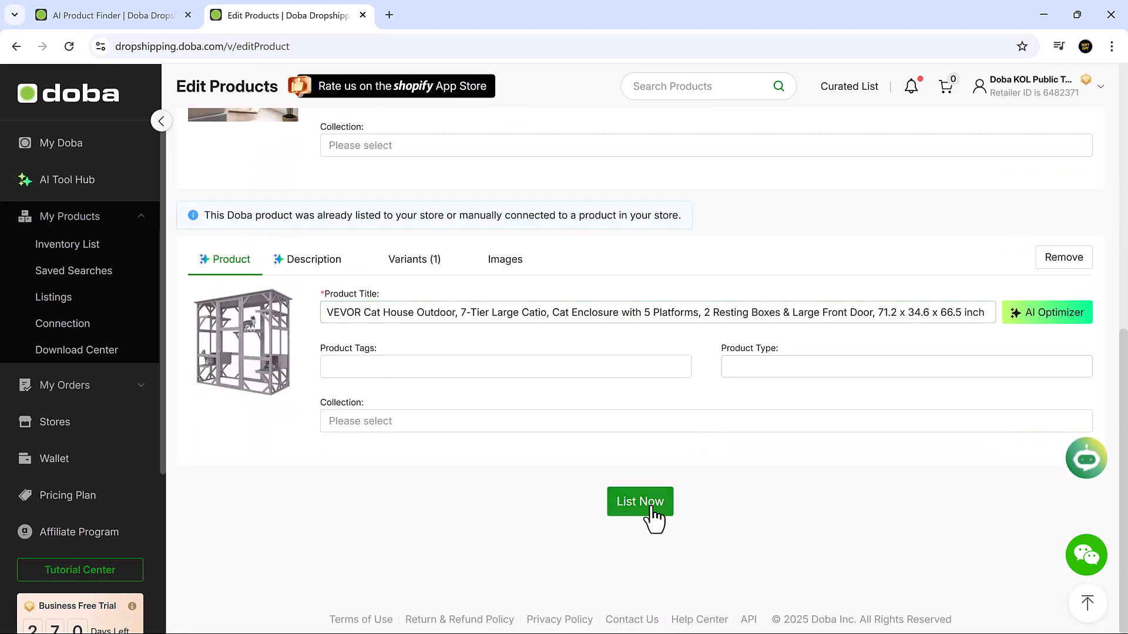
pyautogui.moveTo(647, 518)
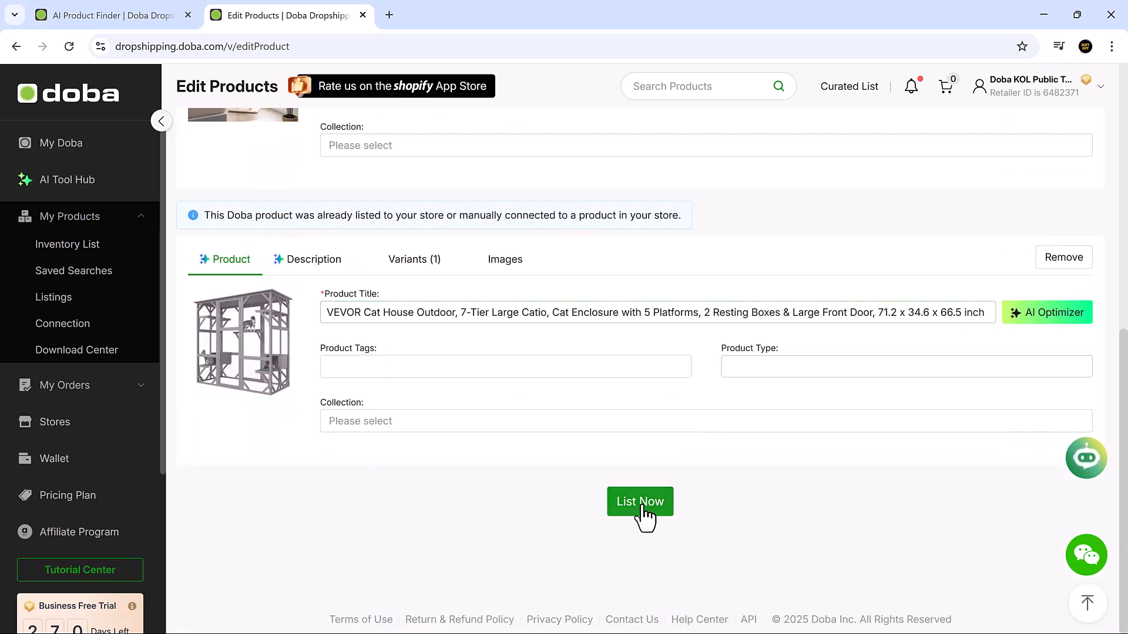
pyautogui.click(640, 502)
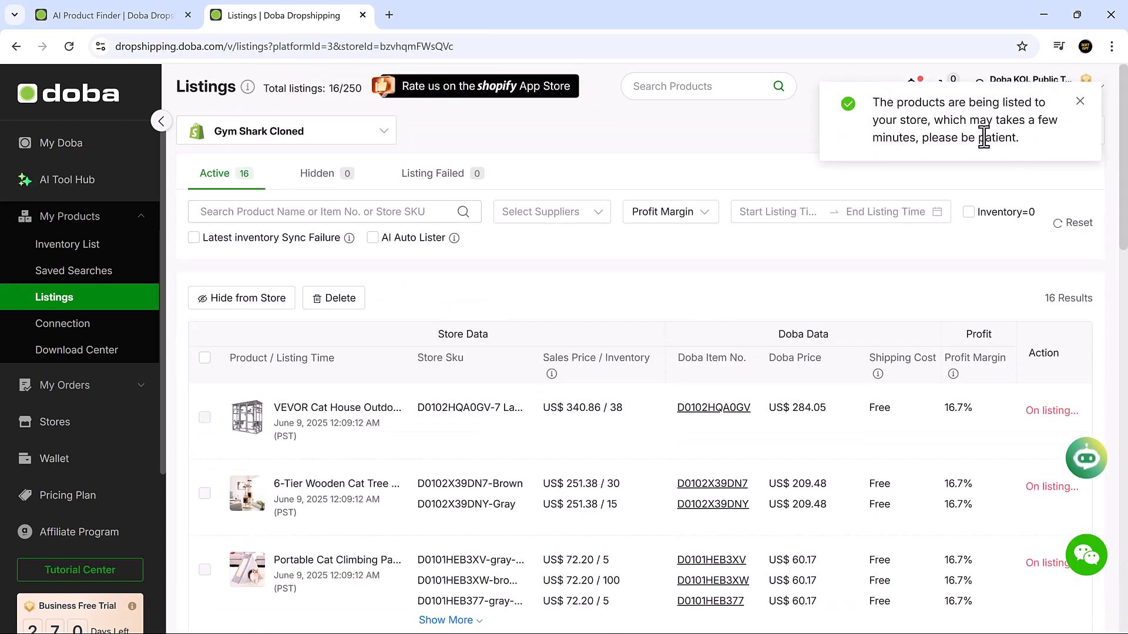
# Step: Check the 'being listed' notice on the Listings page and return to My Doba
pyautogui.scroll(-3)
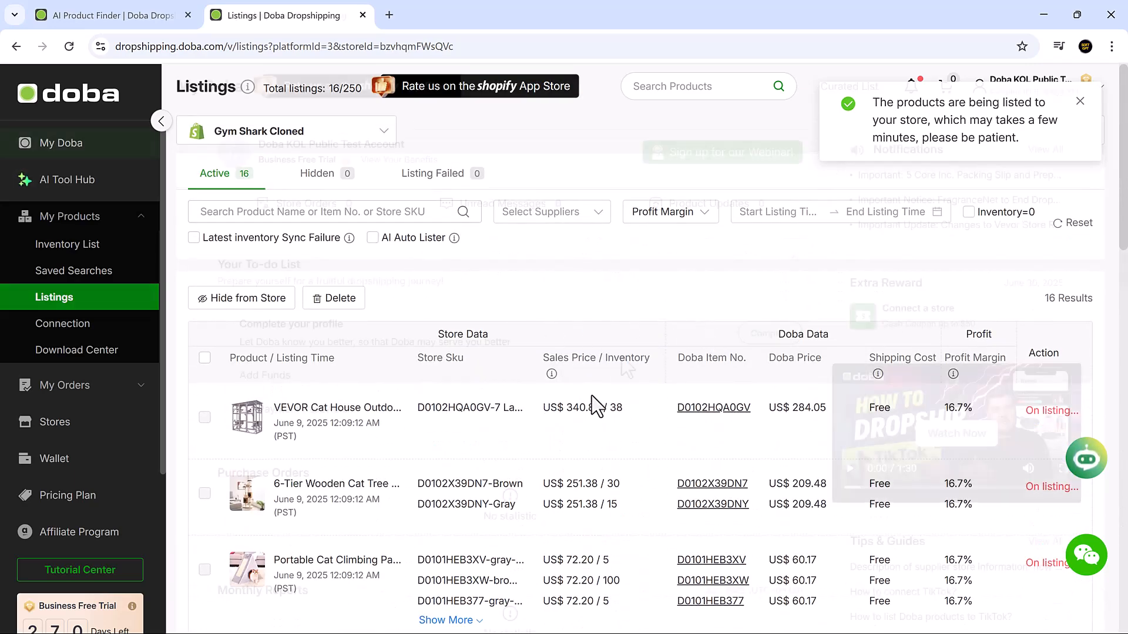
pyautogui.click(61, 142)
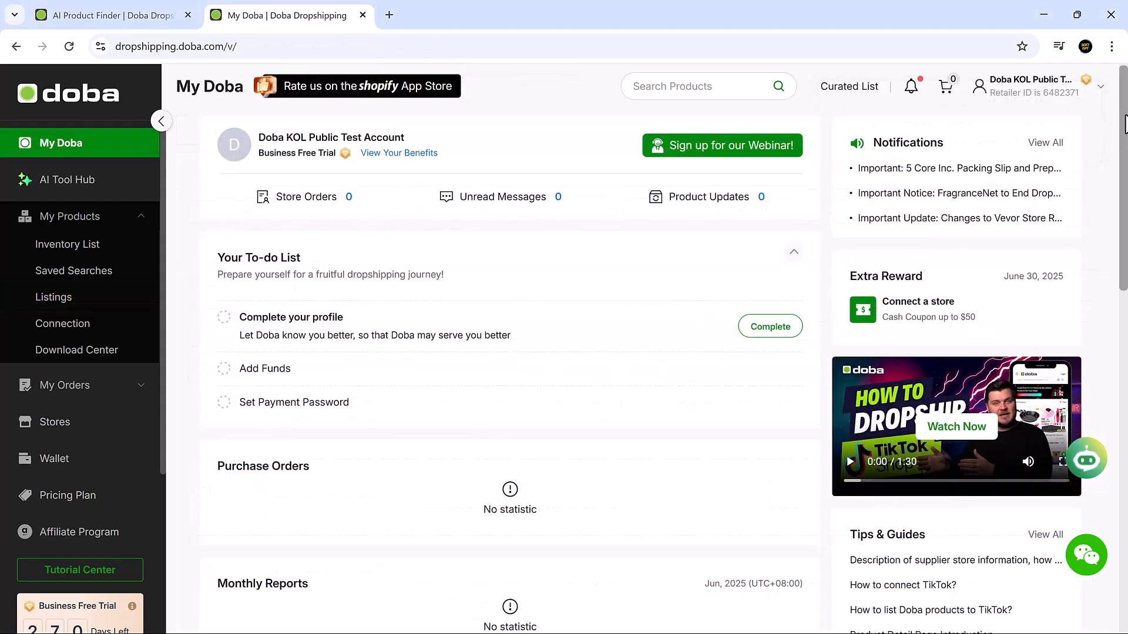
# Step: Scroll past the to-do list, academy and recommended products, then go to Pricing Plan
pyautogui.scroll(-3)
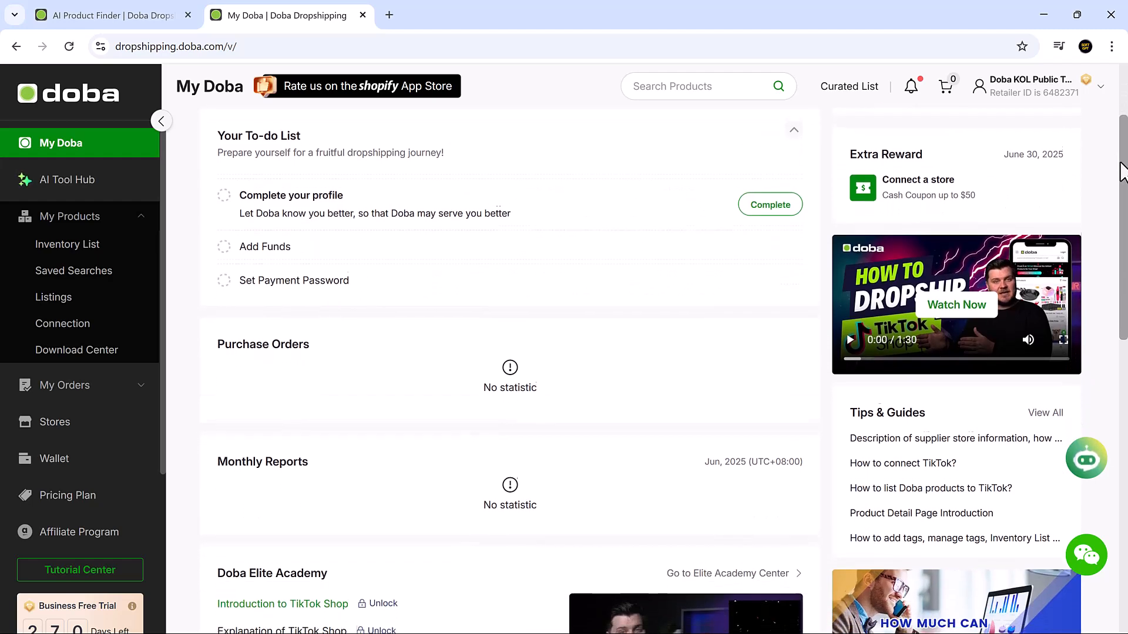
pyautogui.scroll(-3)
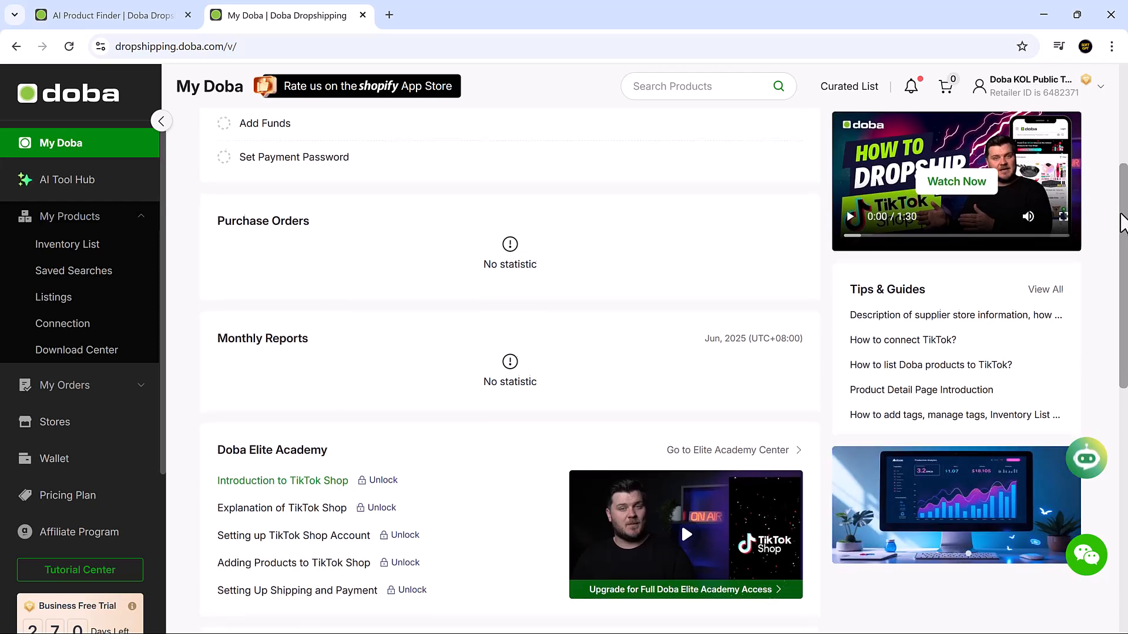
pyautogui.scroll(-3)
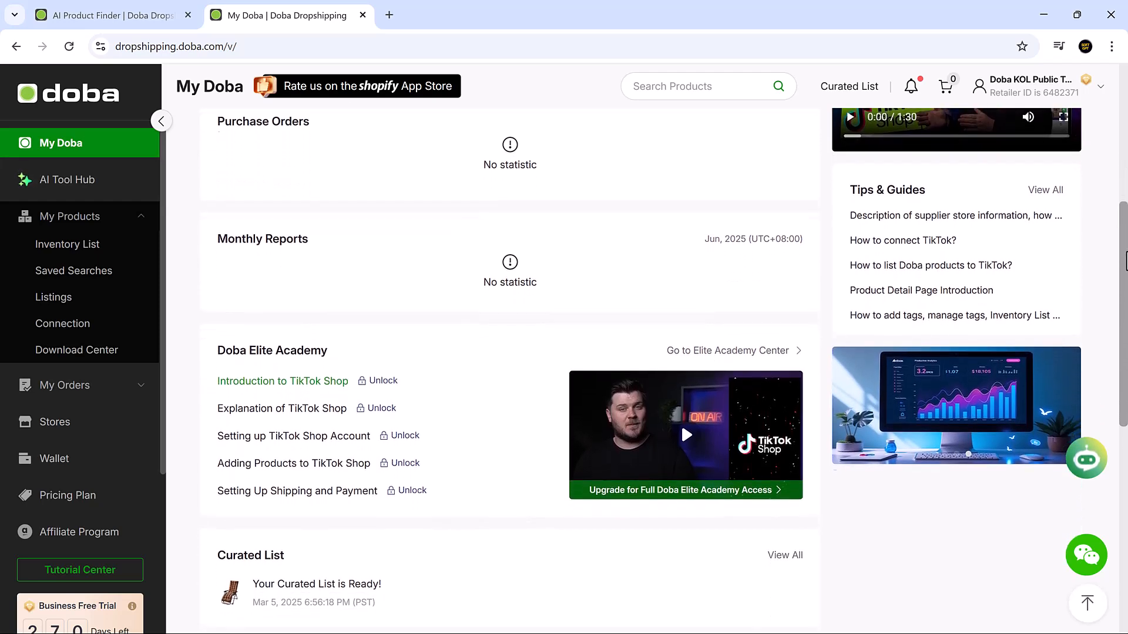
pyautogui.scroll(-3)
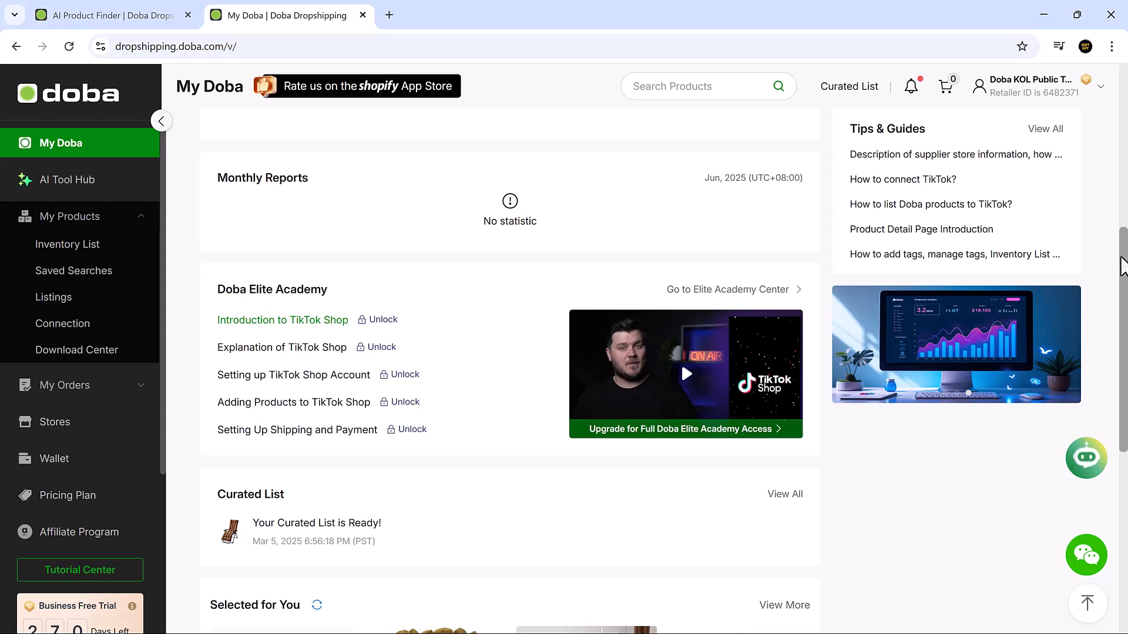
pyautogui.scroll(-3)
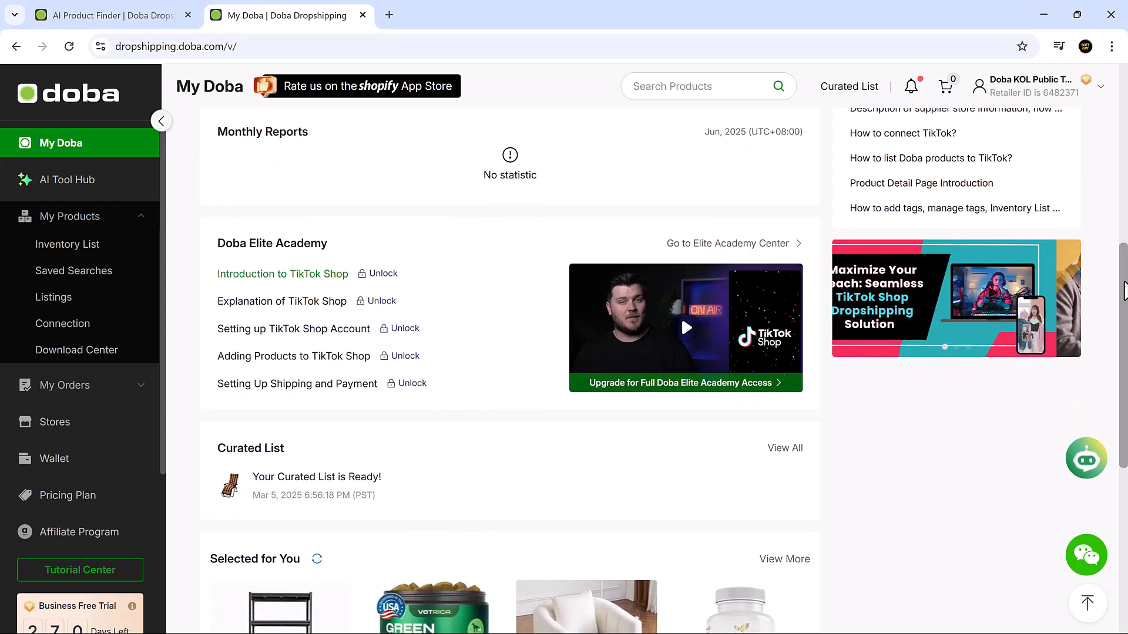
pyautogui.scroll(-3)
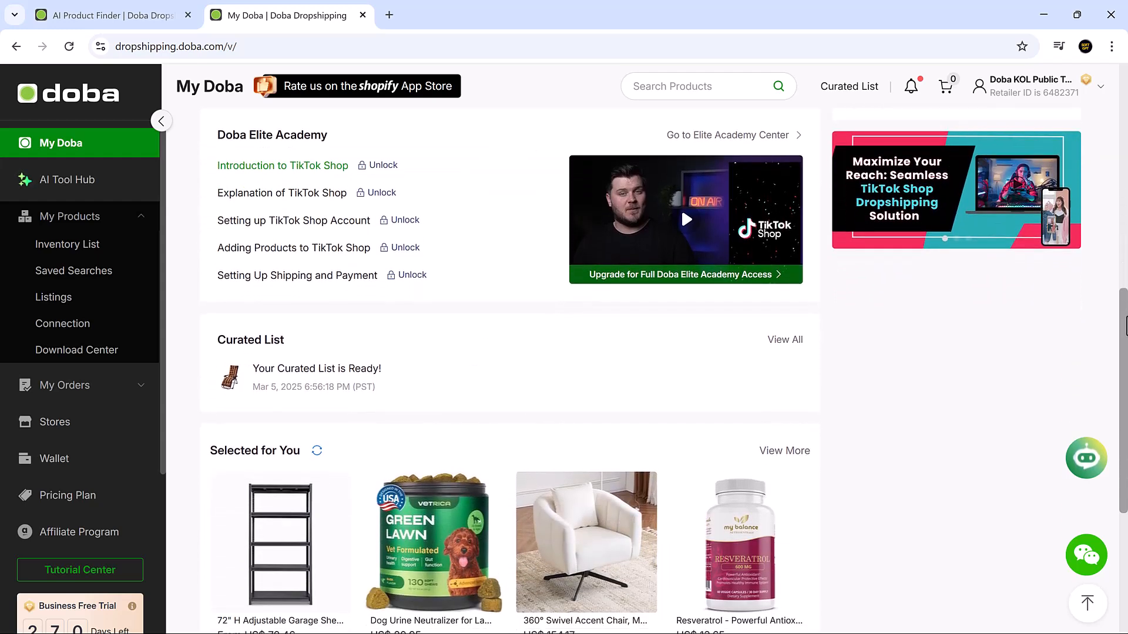
pyautogui.scroll(3)
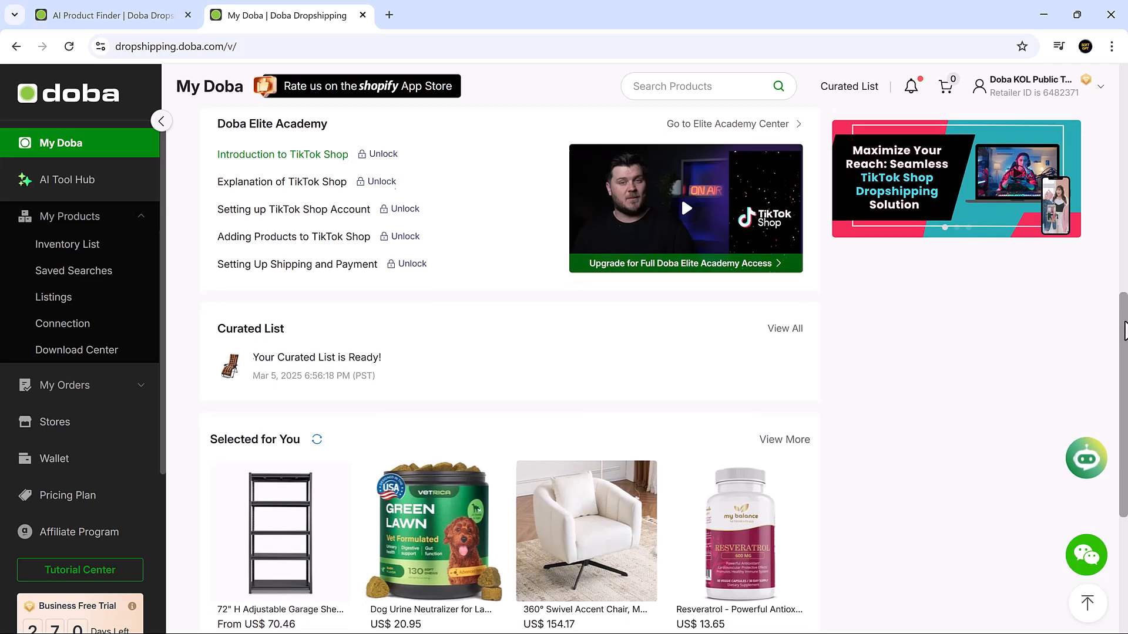
pyautogui.scroll(-3)
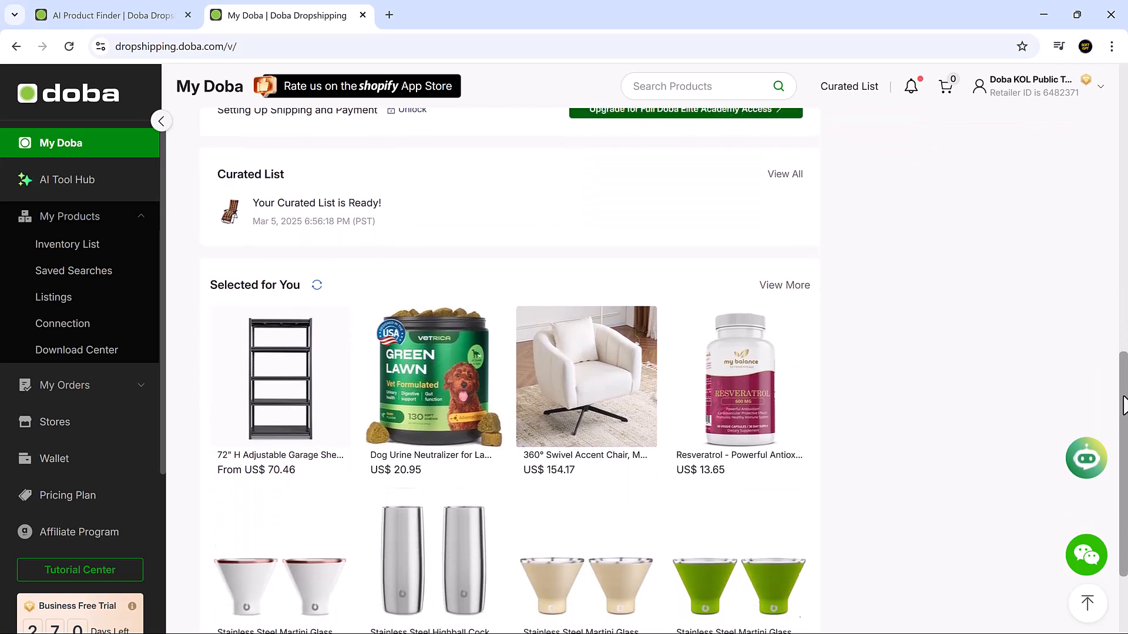
pyautogui.scroll(-3)
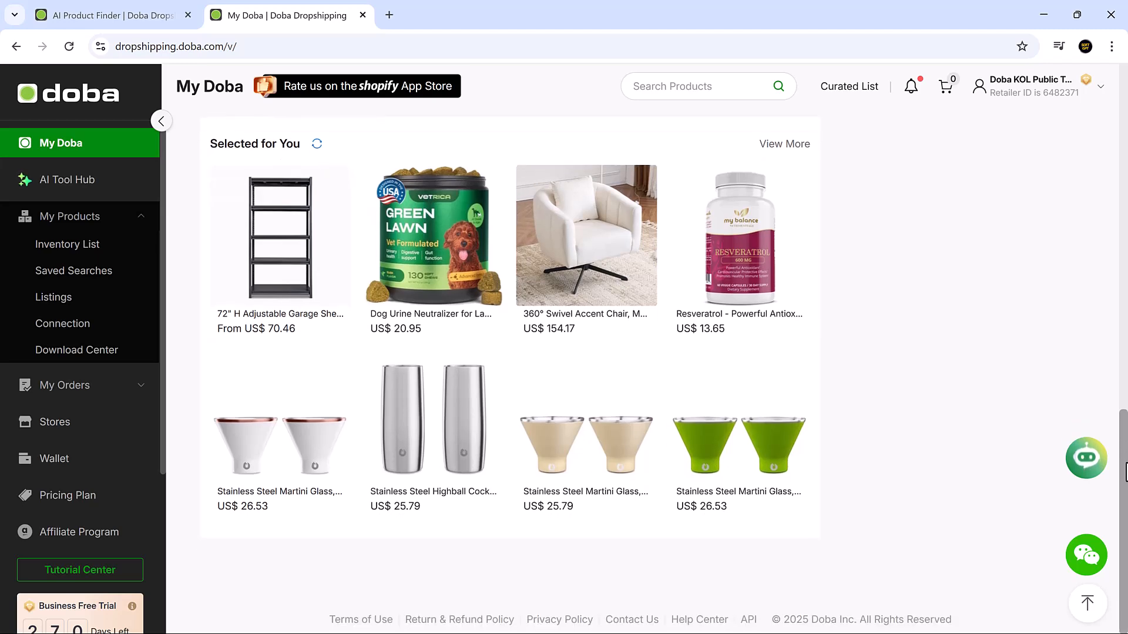
pyautogui.scroll(3)
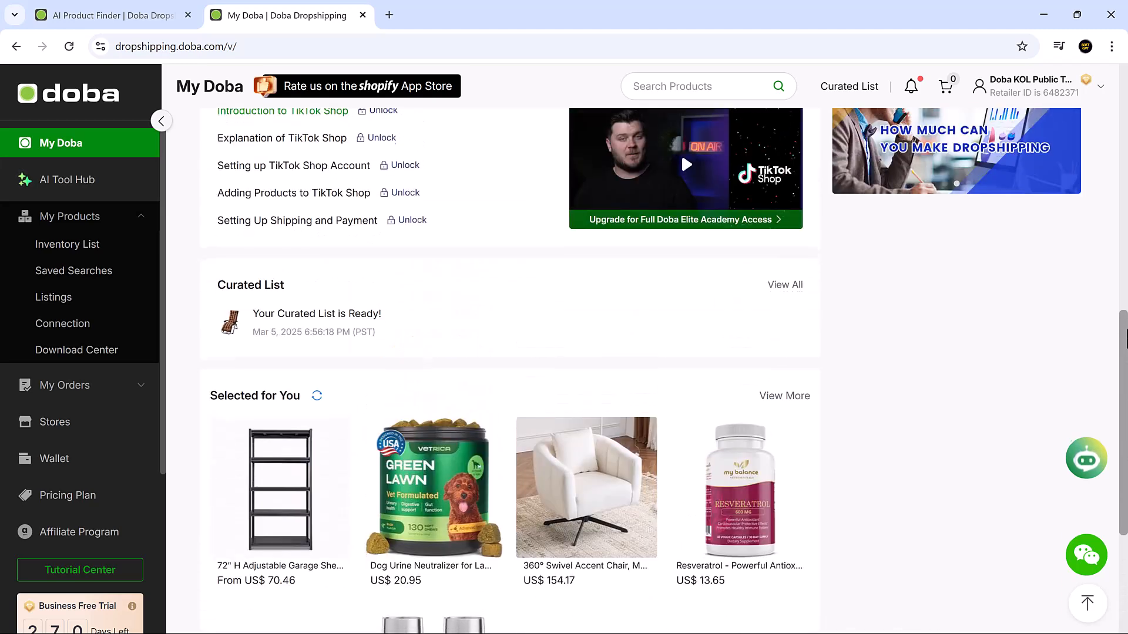
pyautogui.click(68, 494)
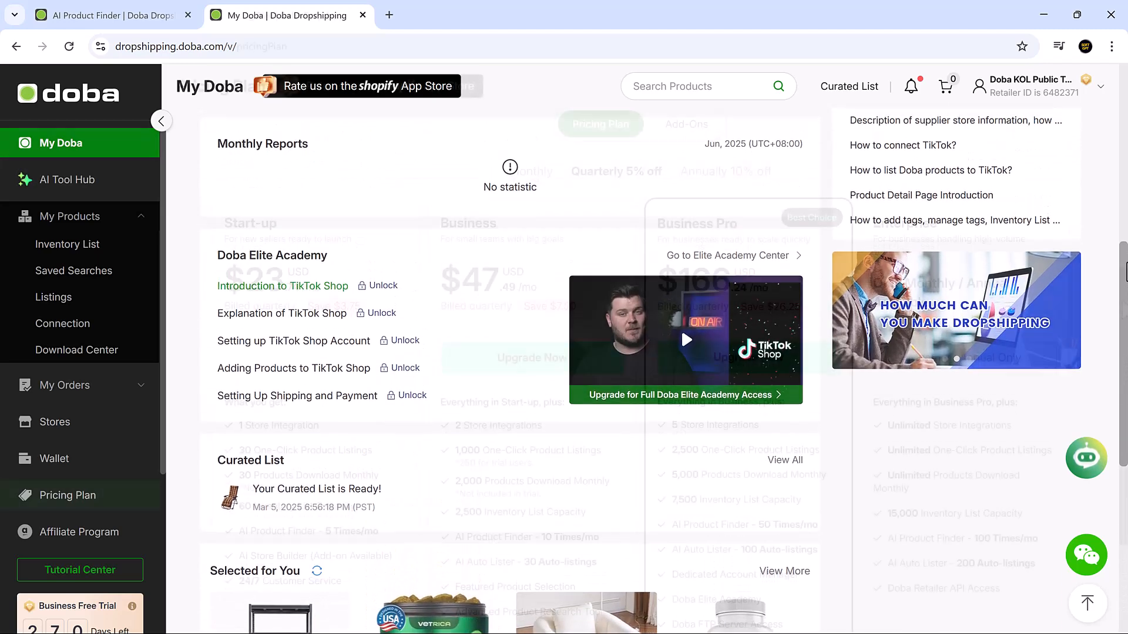
pyautogui.click(68, 495)
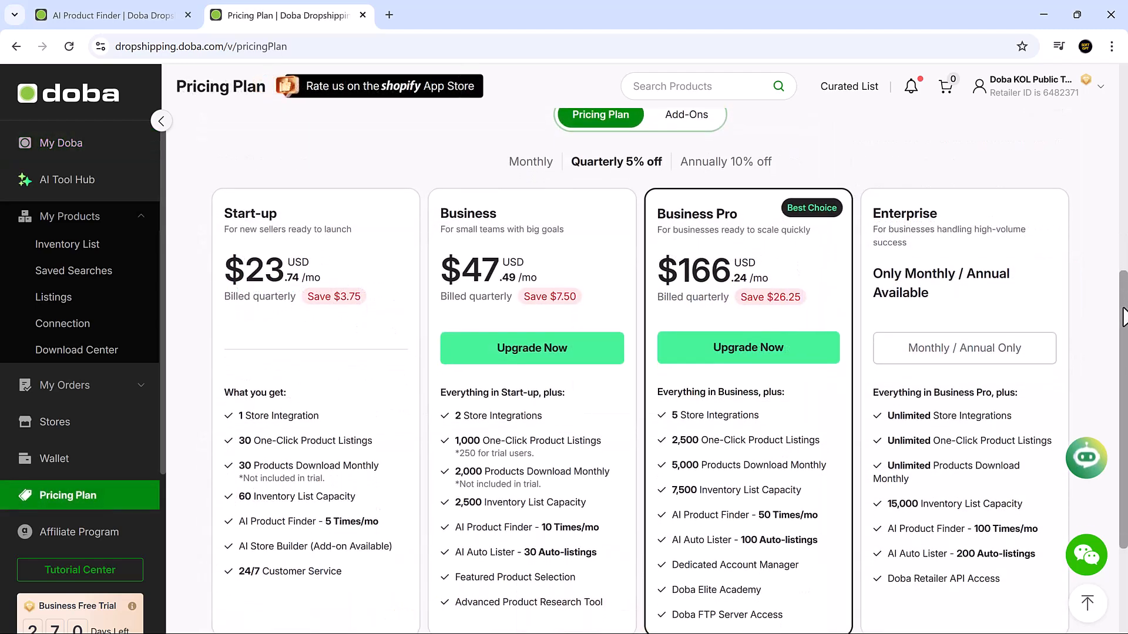
pyautogui.scroll(3)
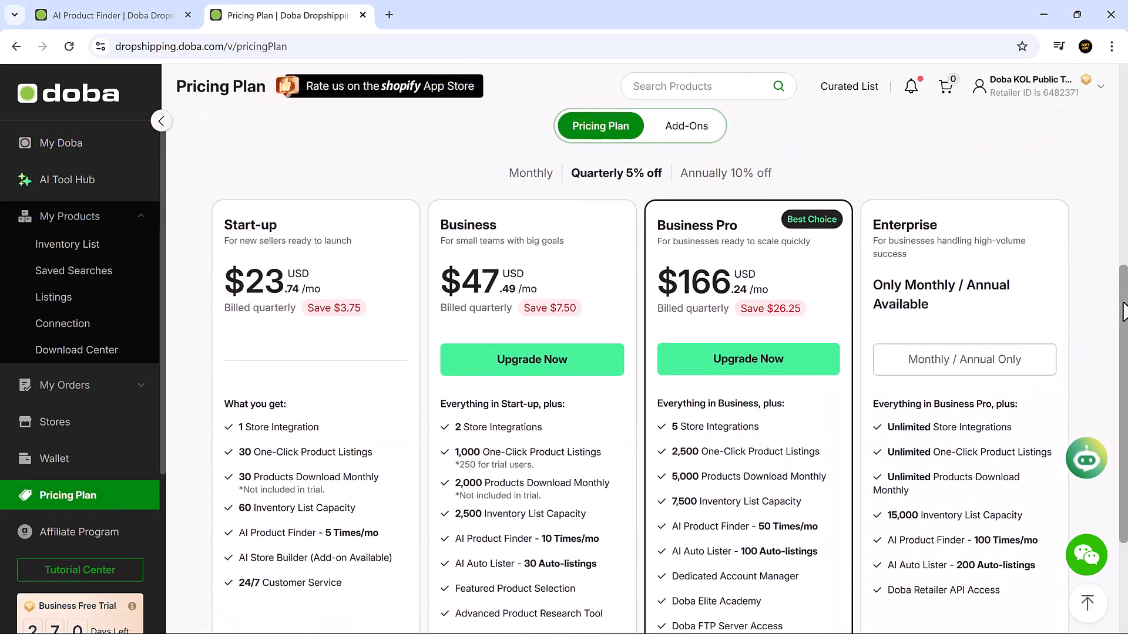
pyautogui.moveTo(643, 273)
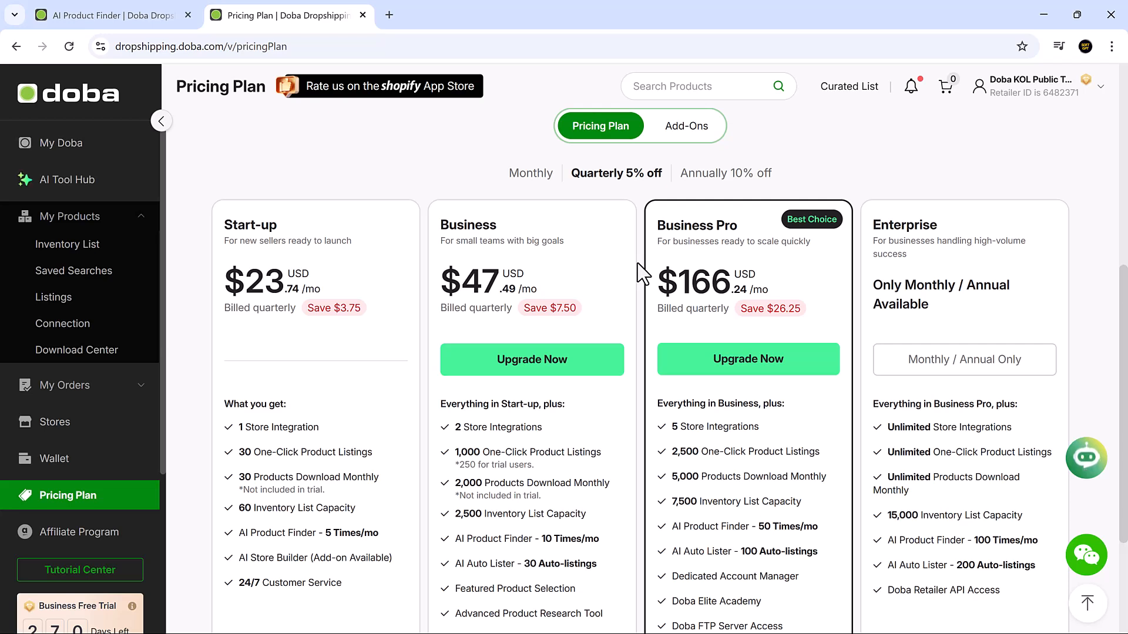
pyautogui.moveTo(313, 489)
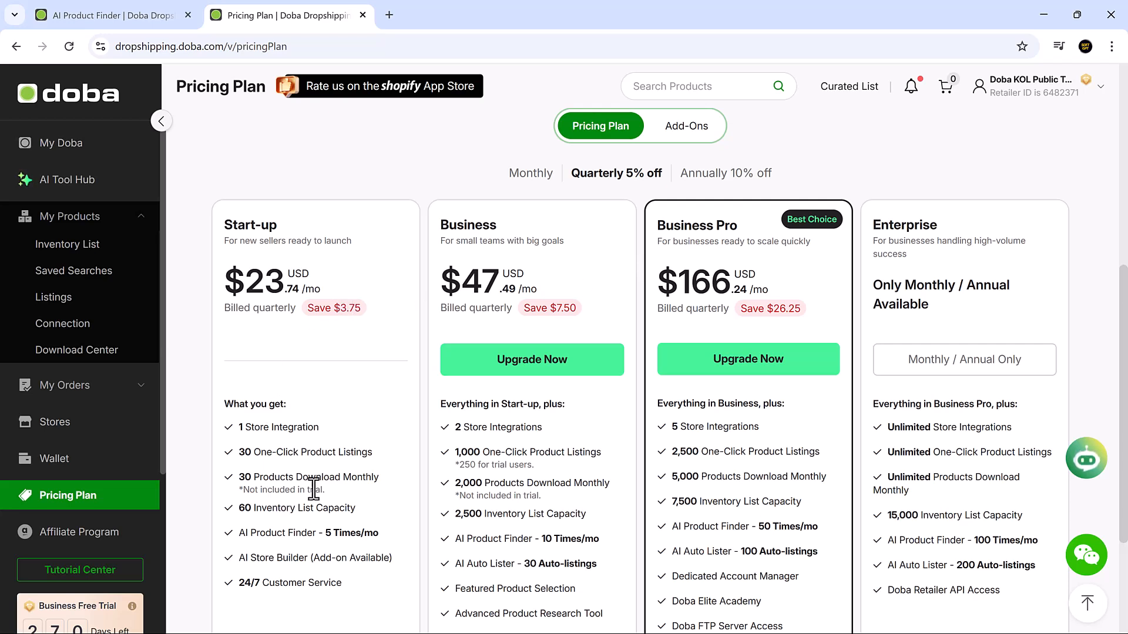
pyautogui.moveTo(549, 416)
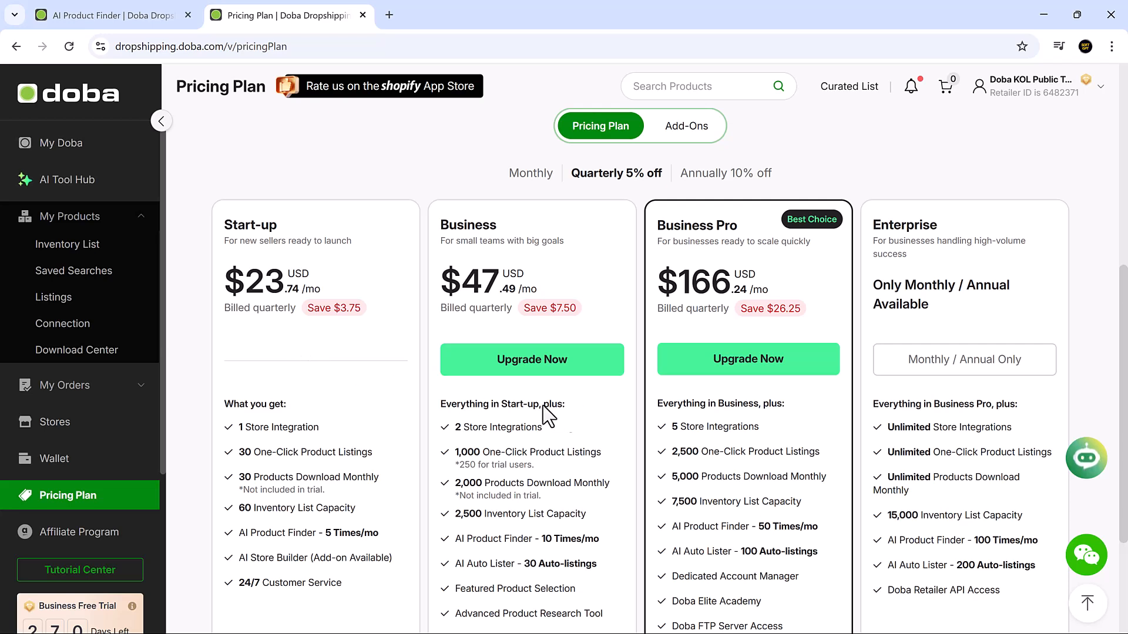
pyautogui.moveTo(793, 423)
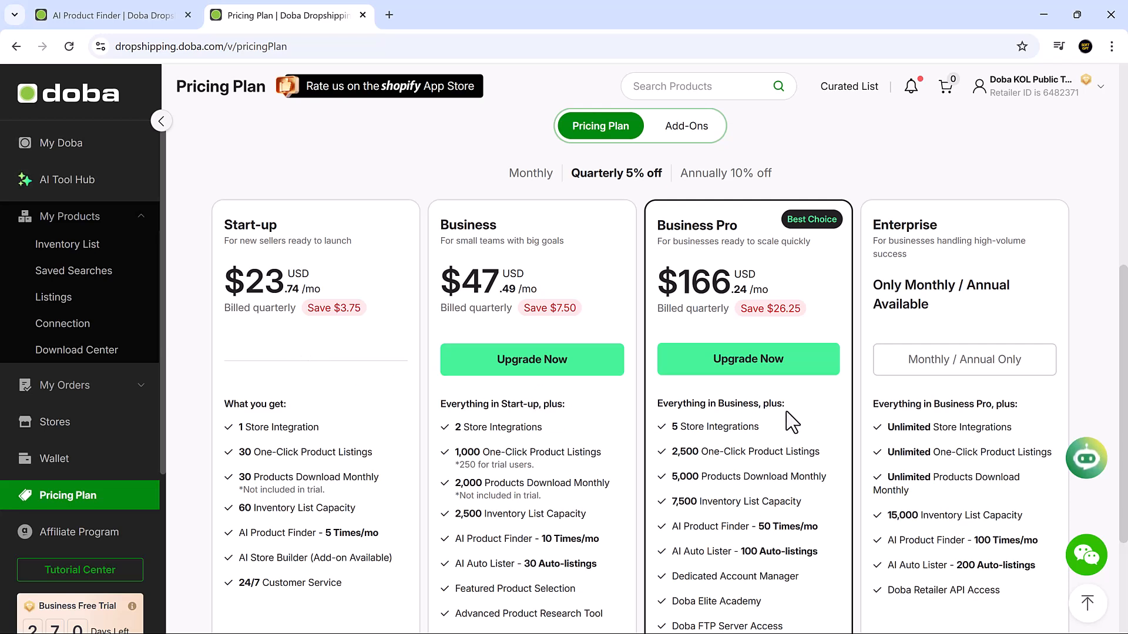
pyautogui.moveTo(910, 404)
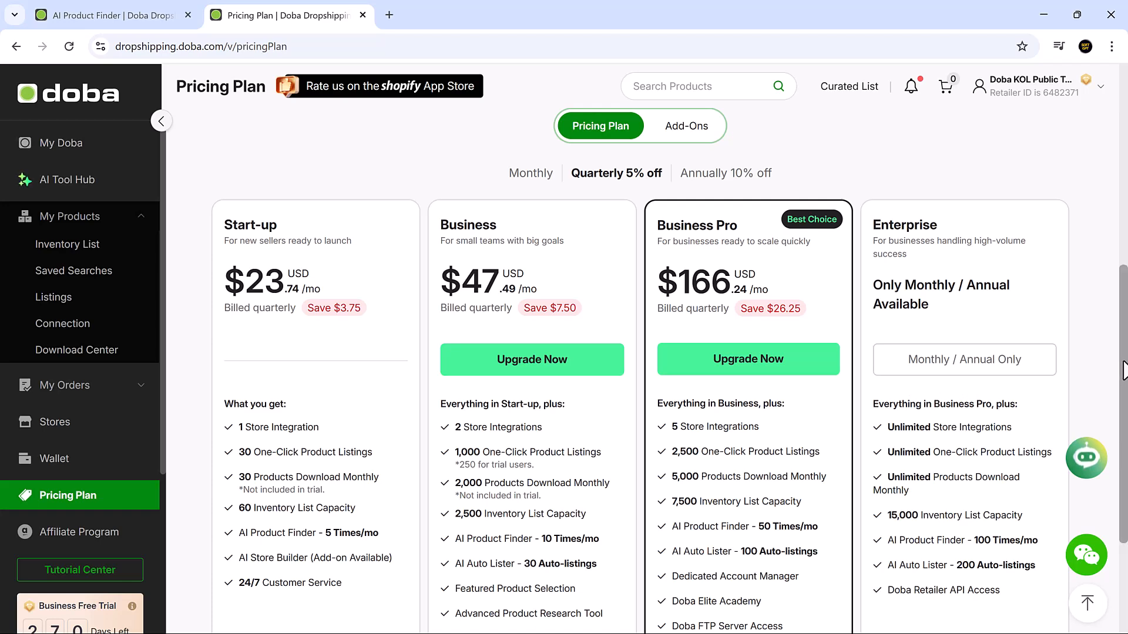
pyautogui.scroll(-3)
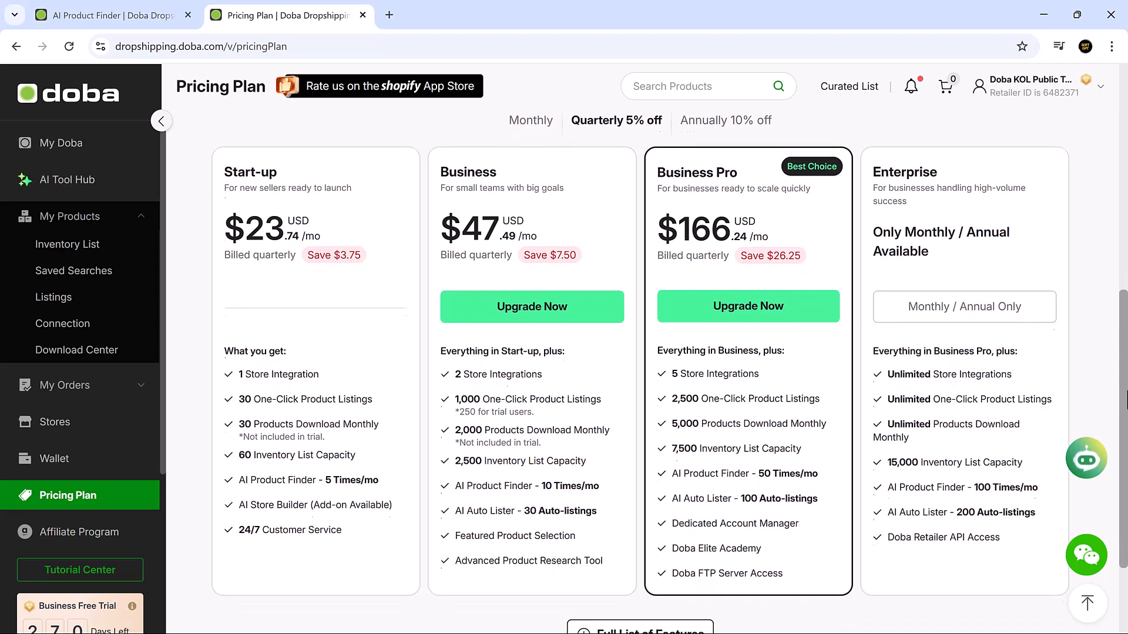
pyautogui.scroll(-3)
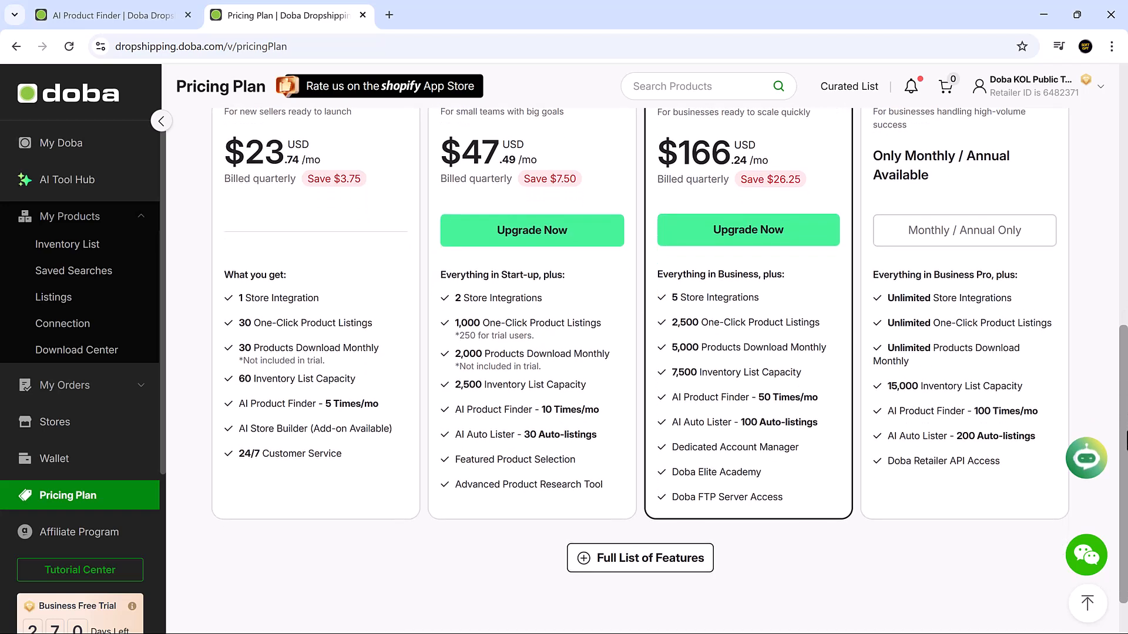
pyautogui.scroll(-3)
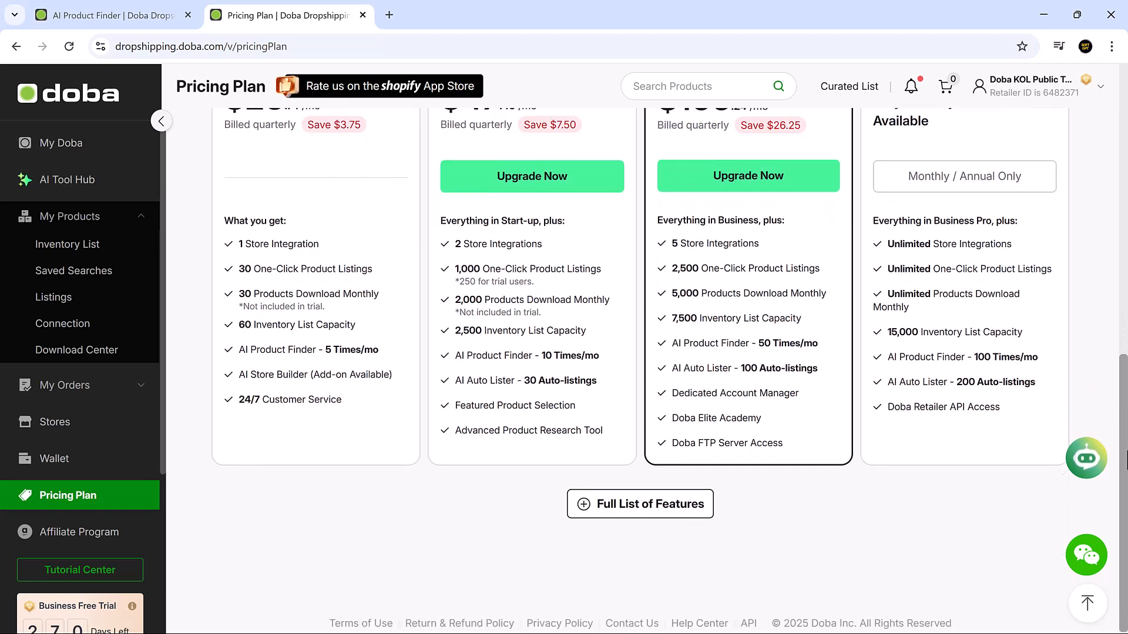
pyautogui.scroll(3)
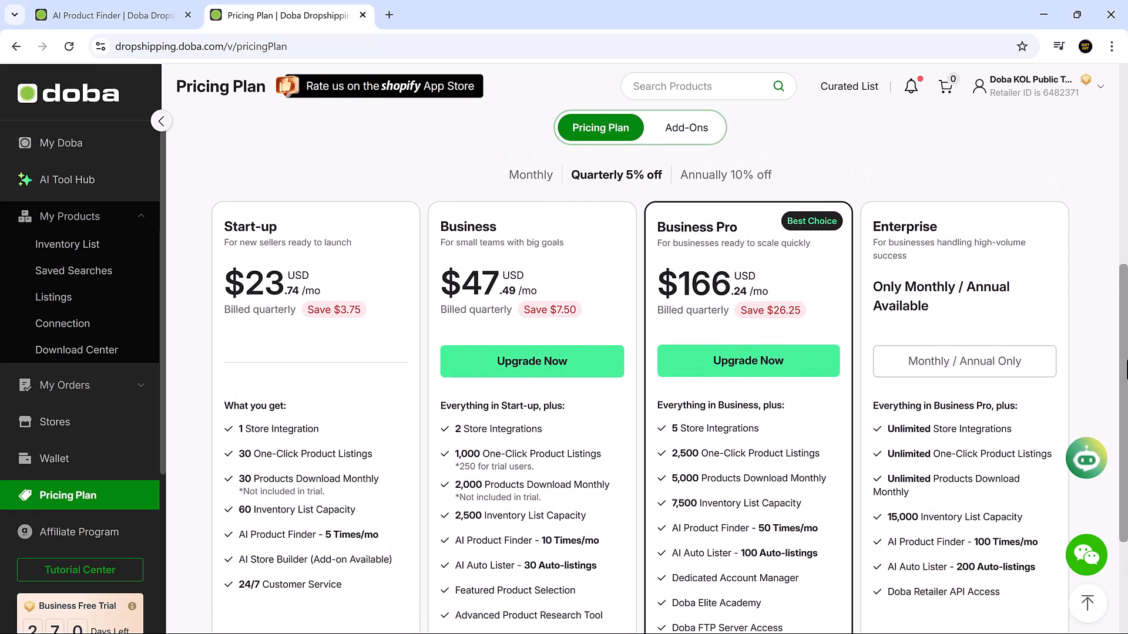
pyautogui.moveTo(672, 137)
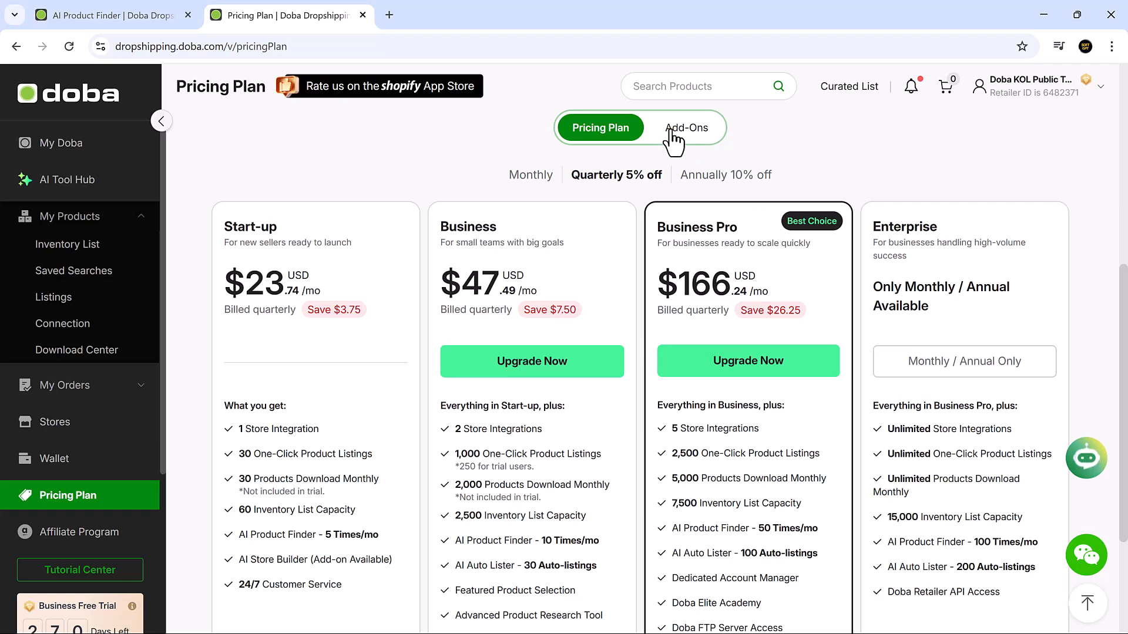
# Step: Switch the Pricing Plan page to Add-Ons and scroll through the add-on cards
pyautogui.click(686, 127)
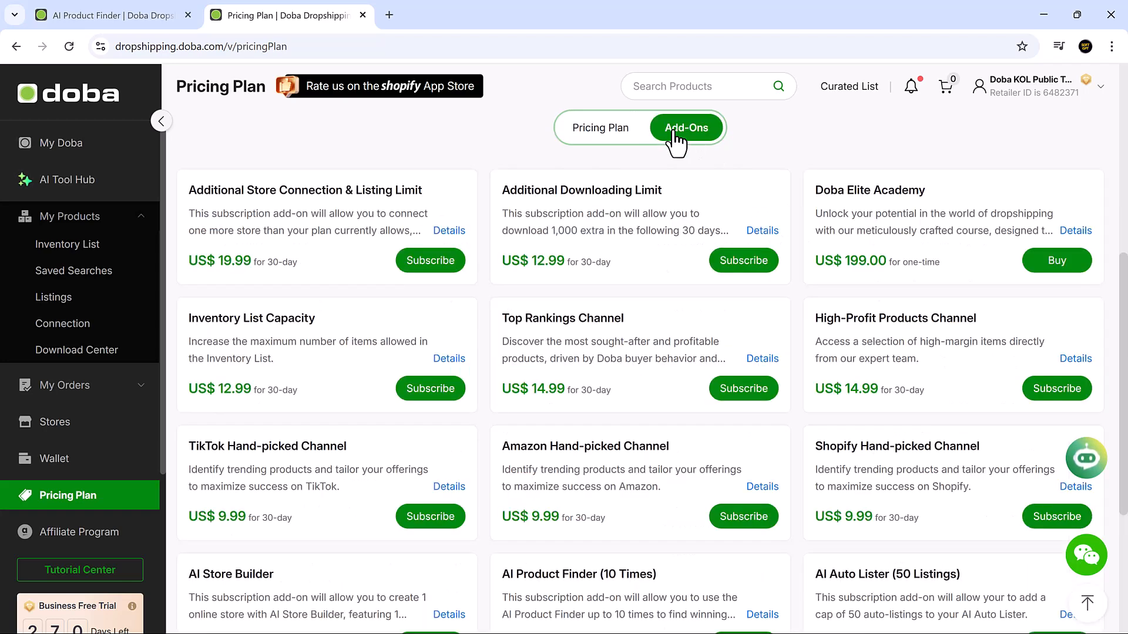
pyautogui.moveTo(647, 288)
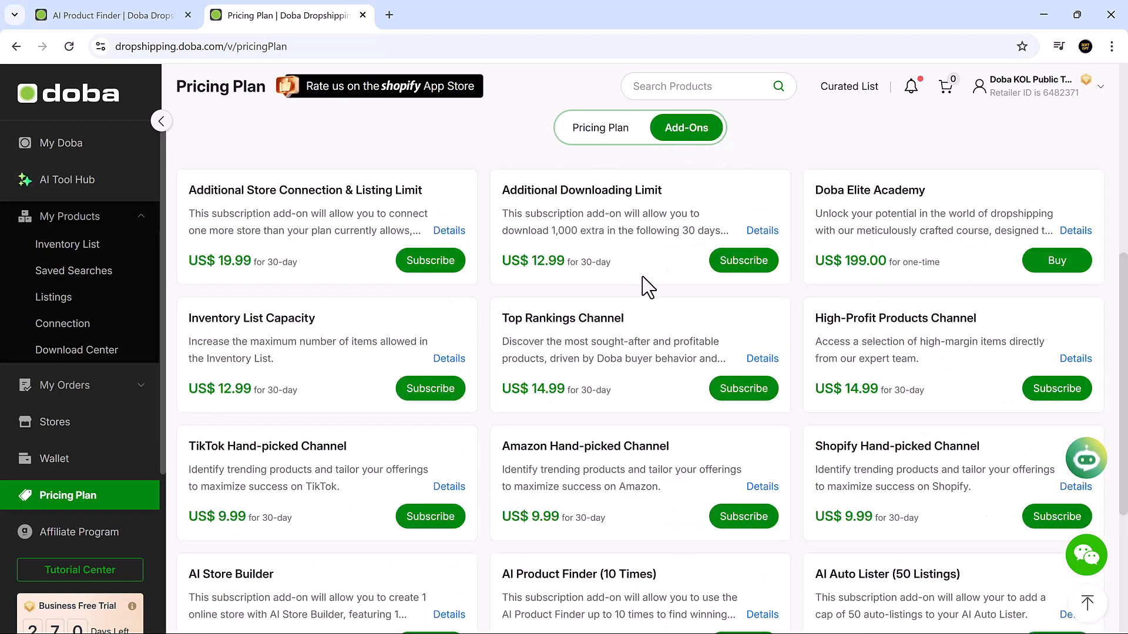
pyautogui.scroll(-3)
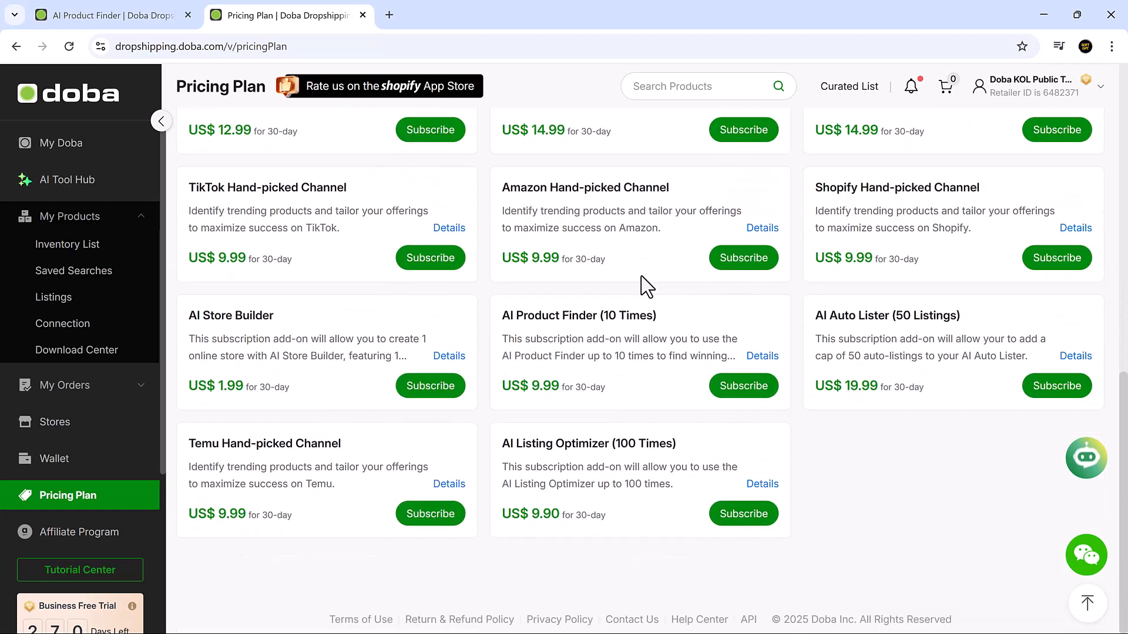
pyautogui.scroll(3)
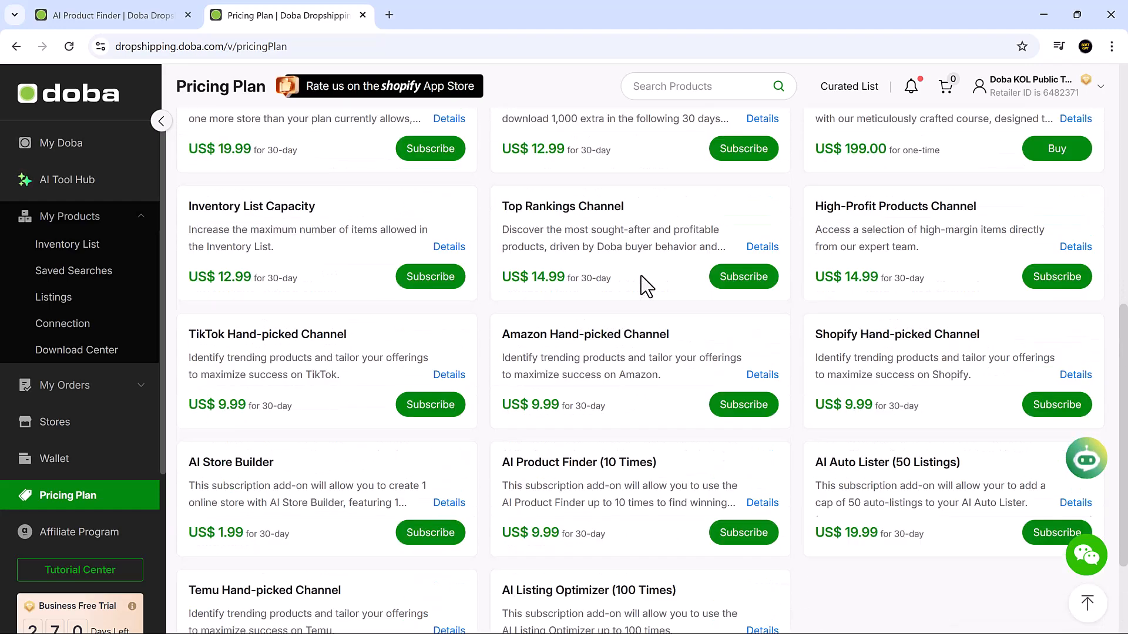
pyautogui.scroll(3)
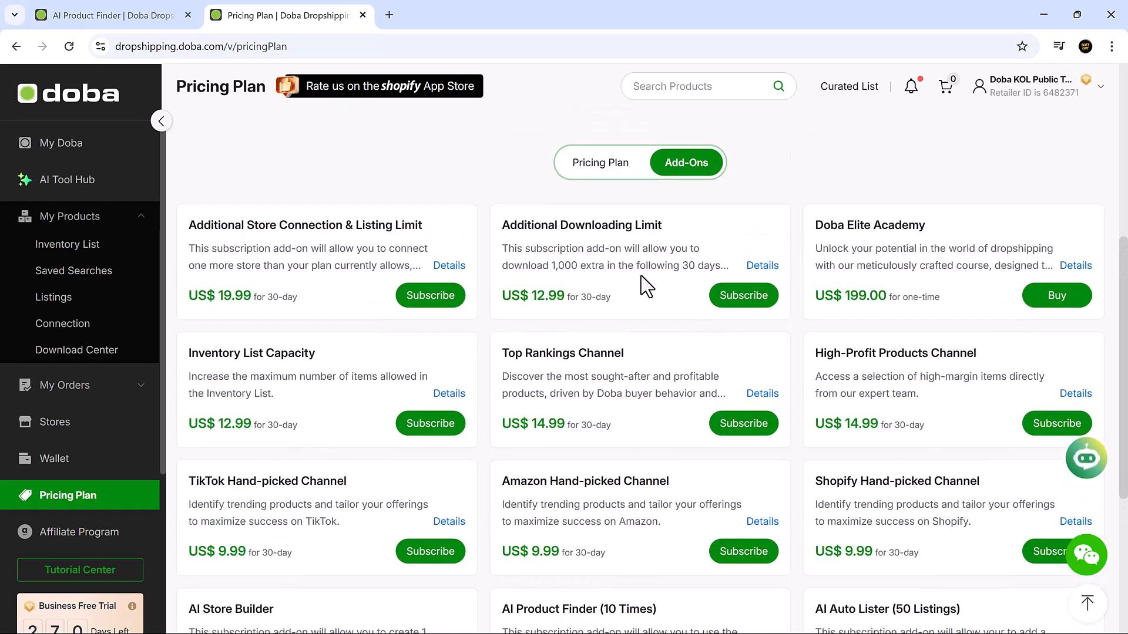
pyautogui.moveTo(368, 44)
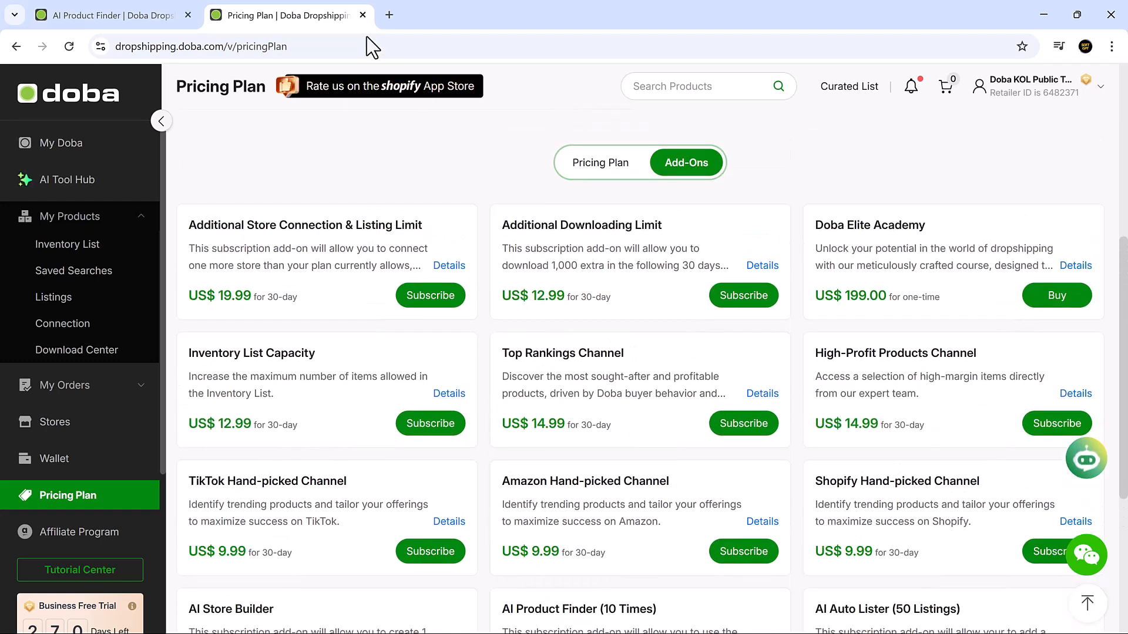